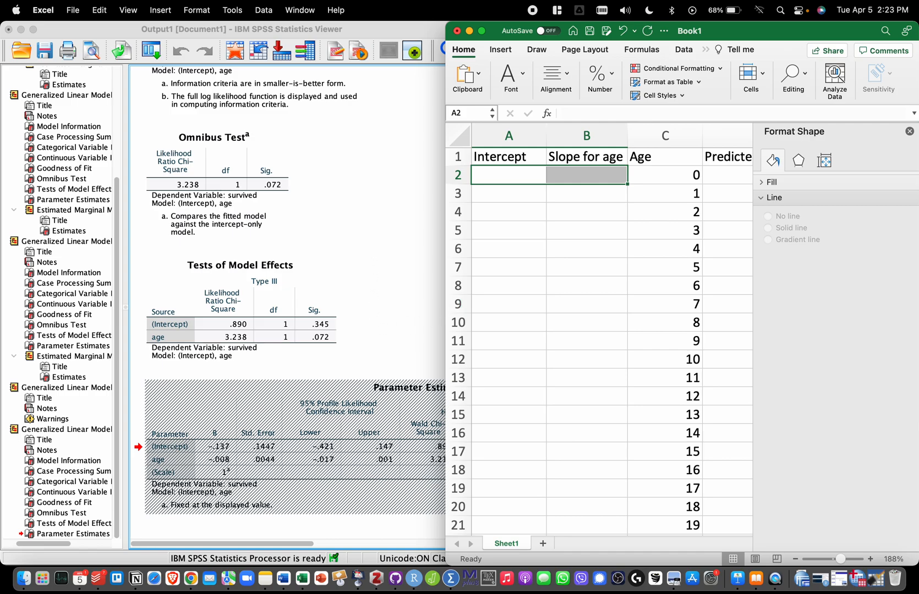
pyautogui.moveTo(369, 245)
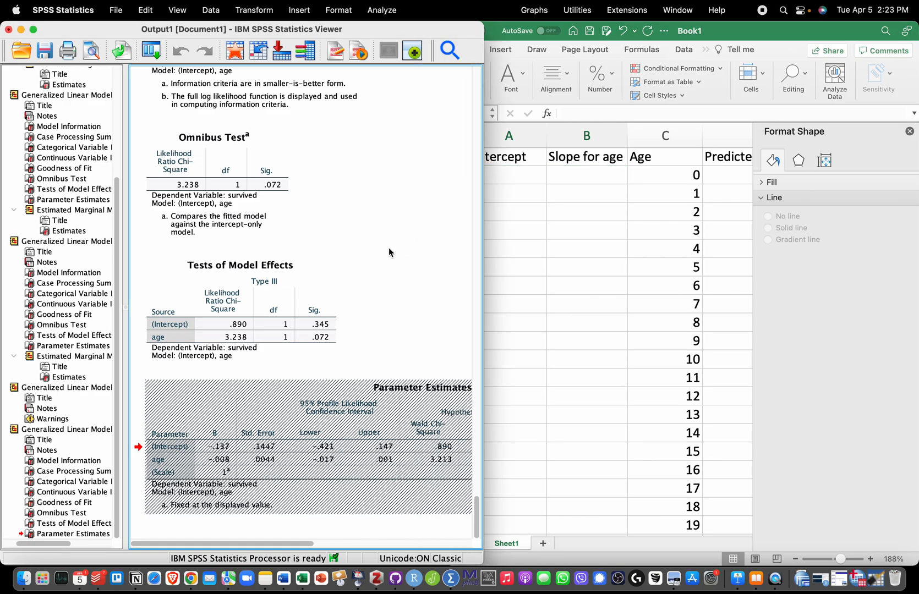
pyautogui.moveTo(188, 437)
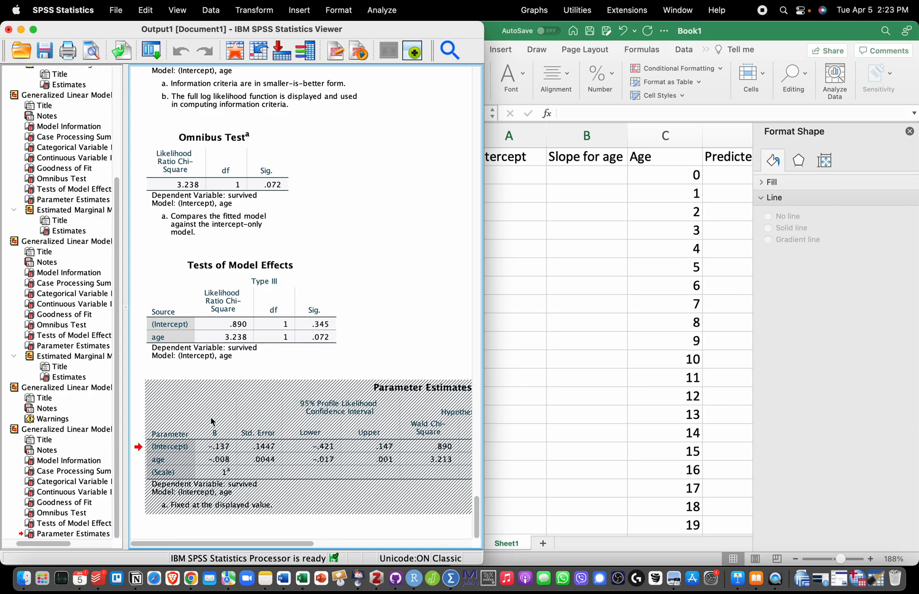
pyautogui.moveTo(223, 460)
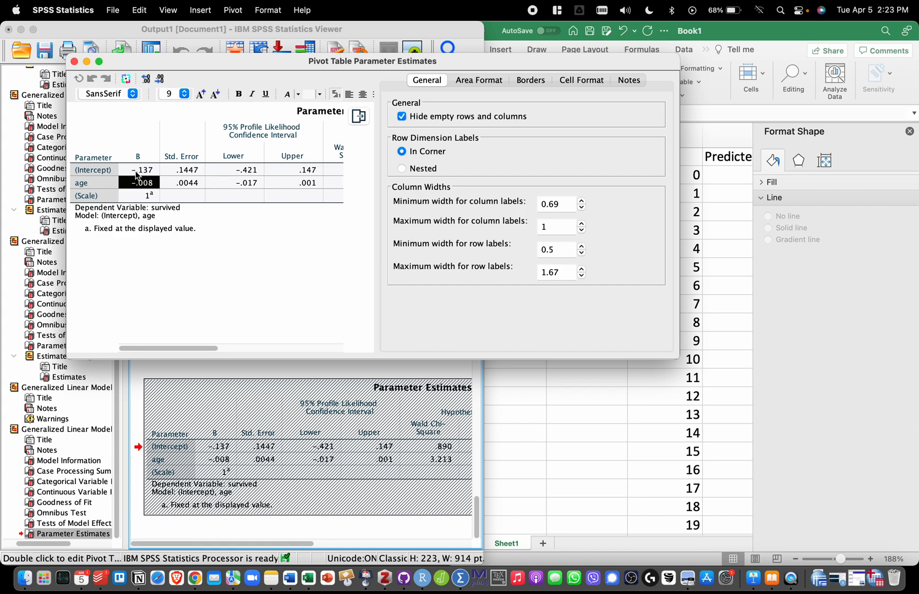
# - Enter the full-precision intercept -0.136531 from the SPSS table into cell A2
pyautogui.click(141, 170)
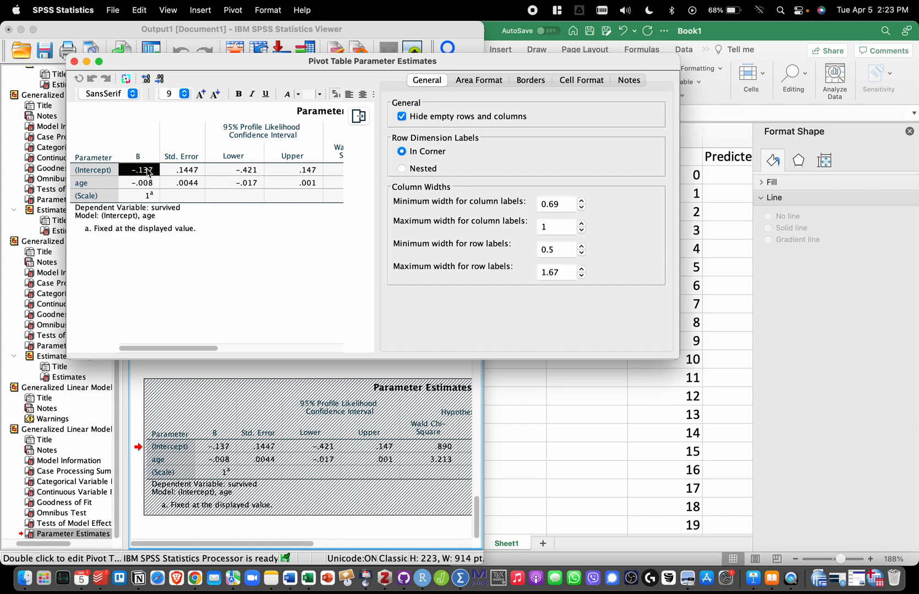
pyautogui.doubleClick(141, 170)
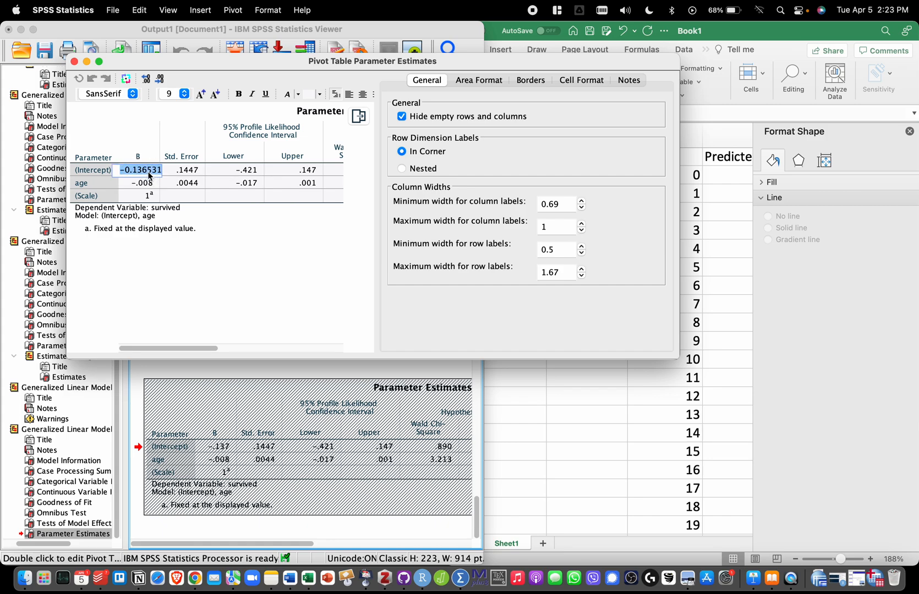
pyautogui.click(508, 174)
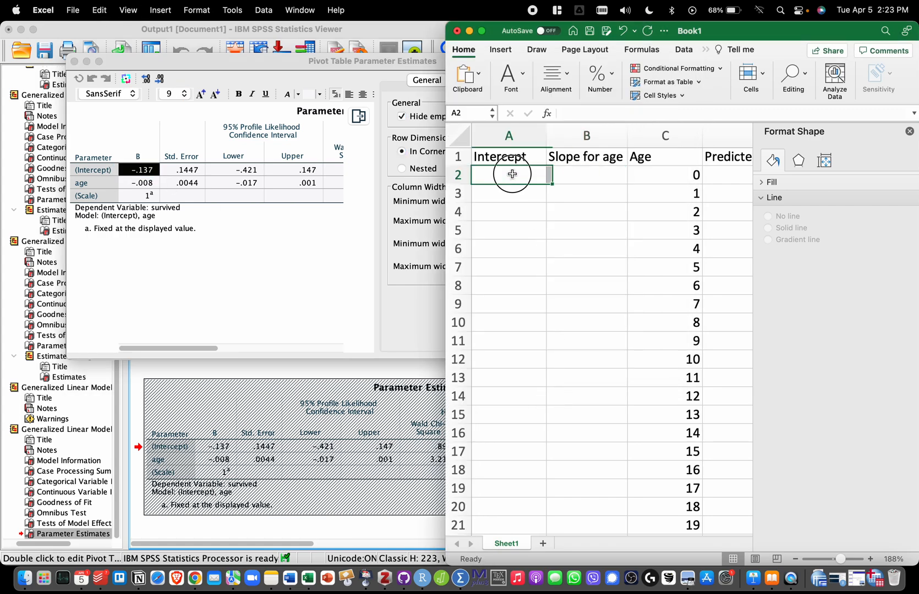
pyautogui.write('-0.136531')
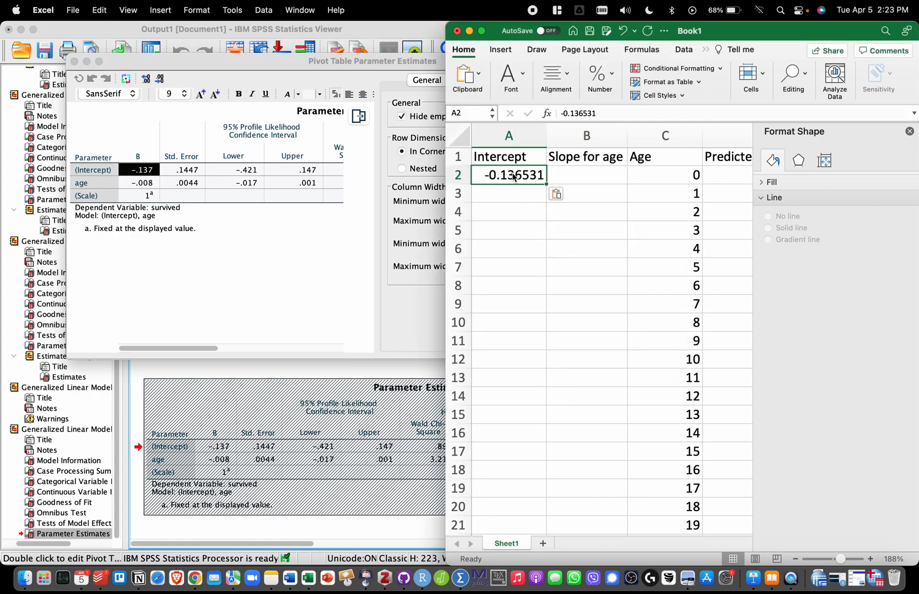
# - Enter the full-precision age slope -0.007899 into cell B2
pyautogui.click(141, 182)
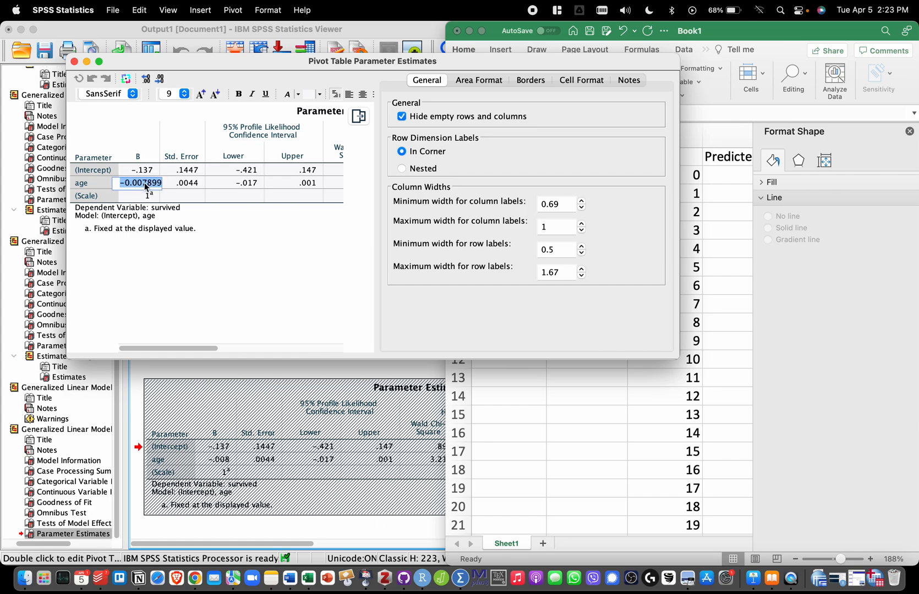
pyautogui.click(508, 174)
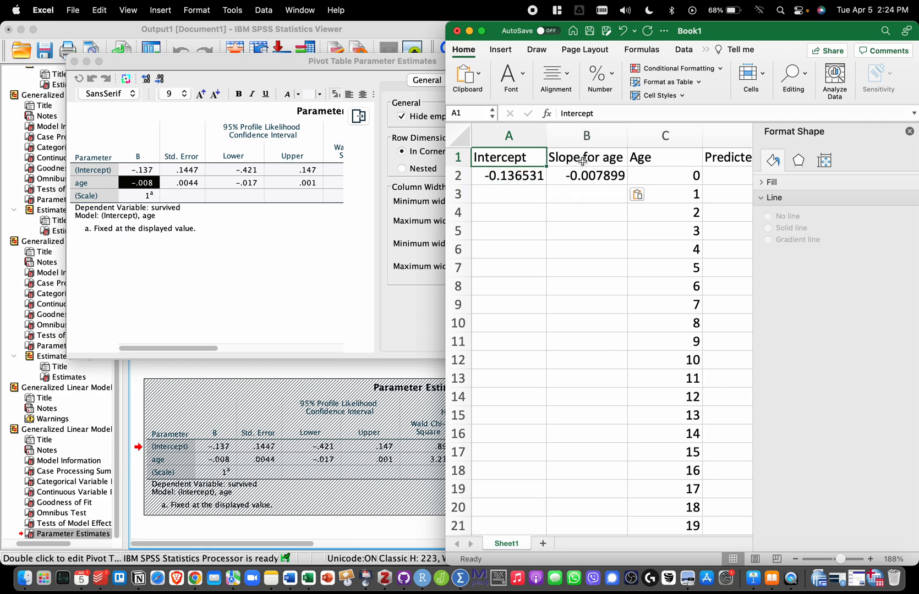
pyautogui.click(586, 175)
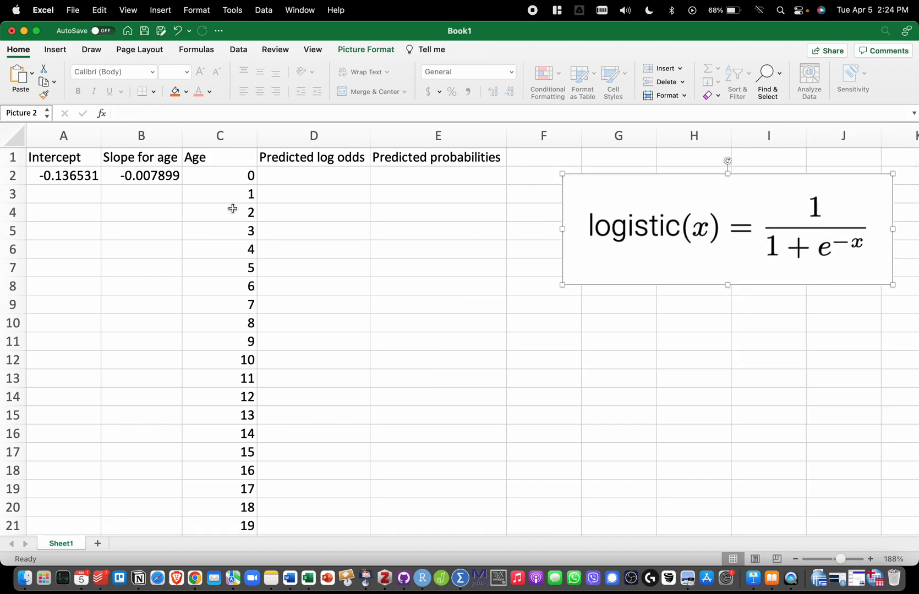
pyautogui.moveTo(291, 198)
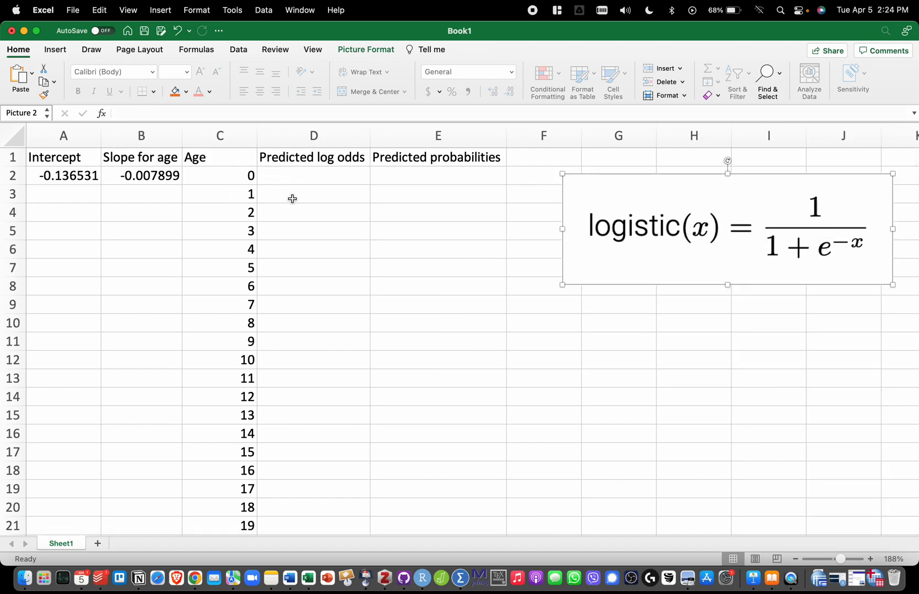
# - Check the Age column runs from 0 to 100, then select D2 for the log odds formula
pyautogui.click(314, 175)
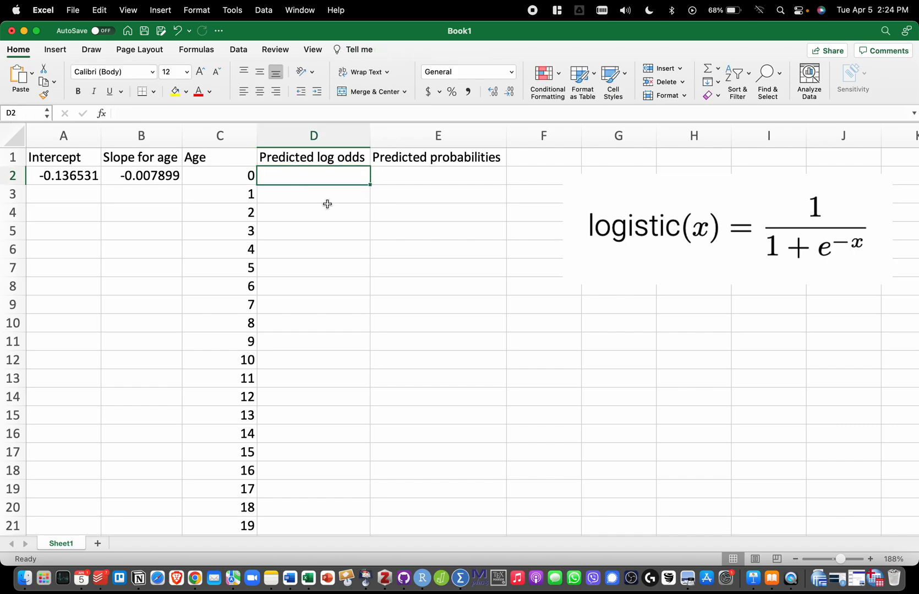
pyautogui.moveTo(235, 173)
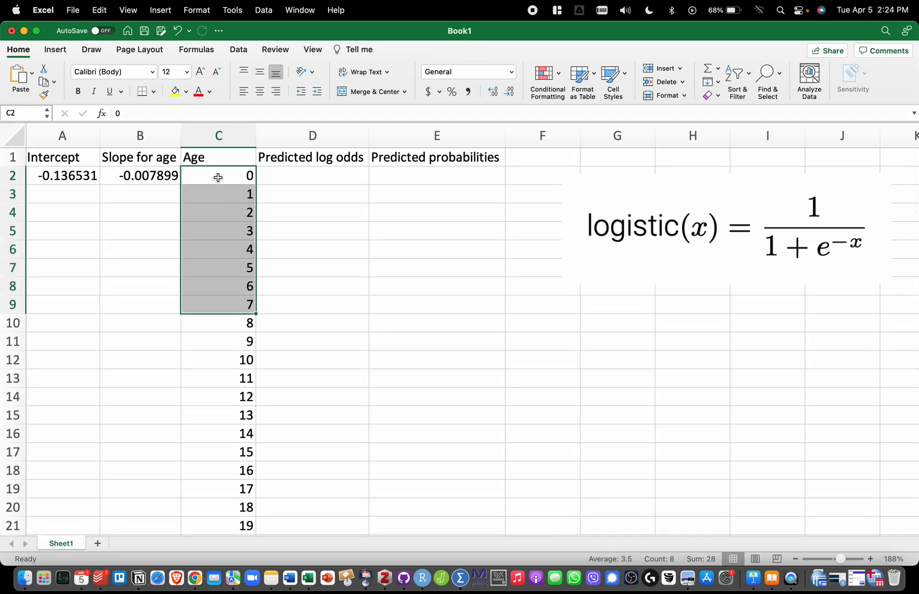
pyautogui.moveTo(219, 168)
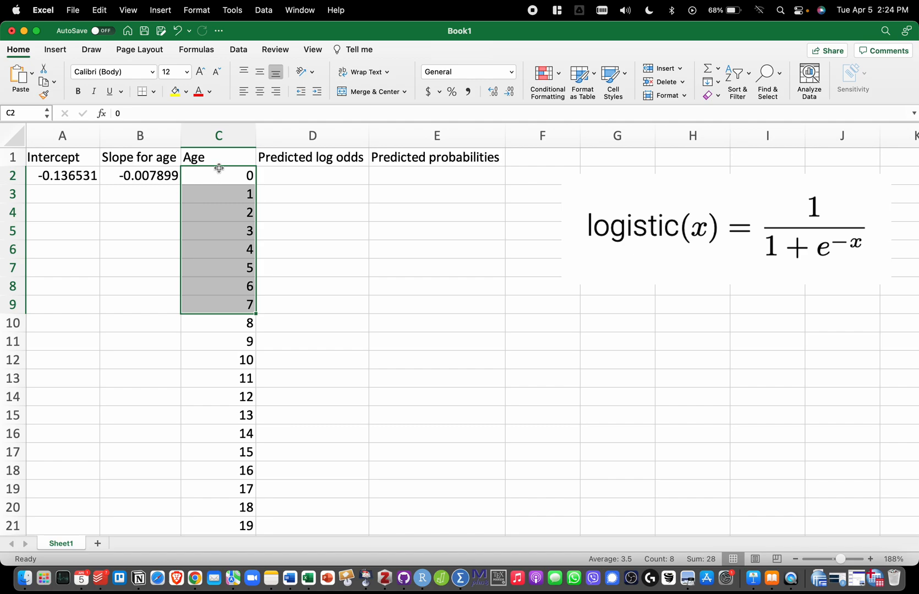
pyautogui.click(218, 176)
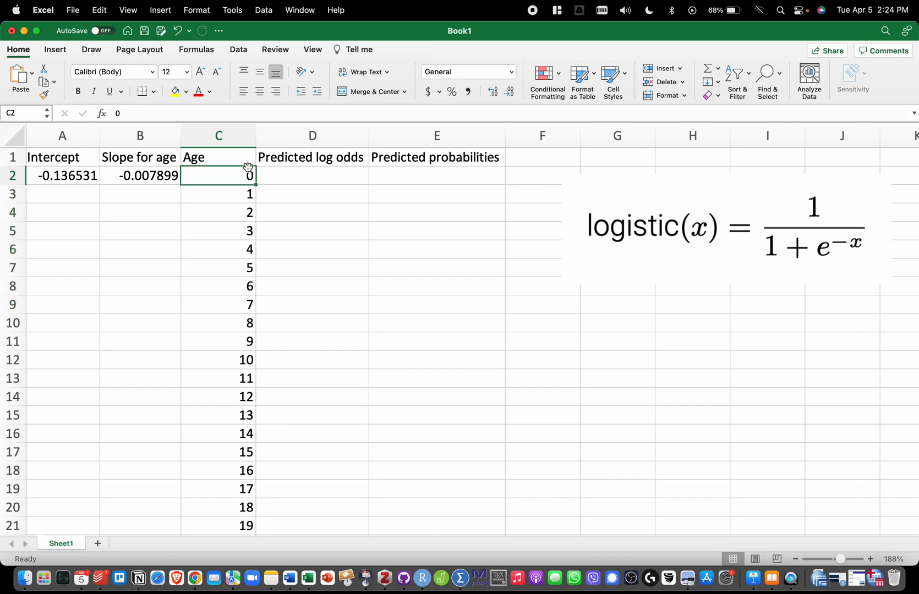
pyautogui.scroll(-3)
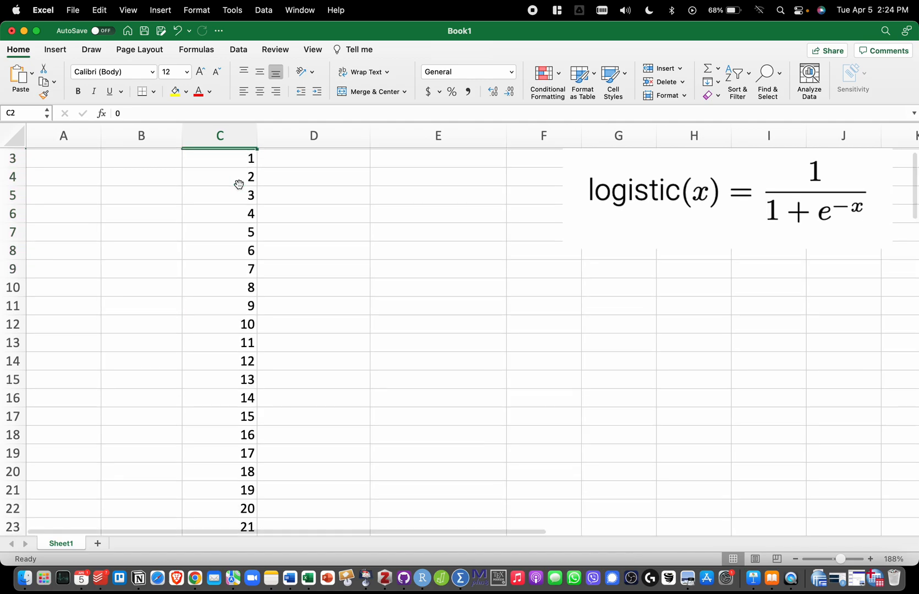
pyautogui.scroll(-3)
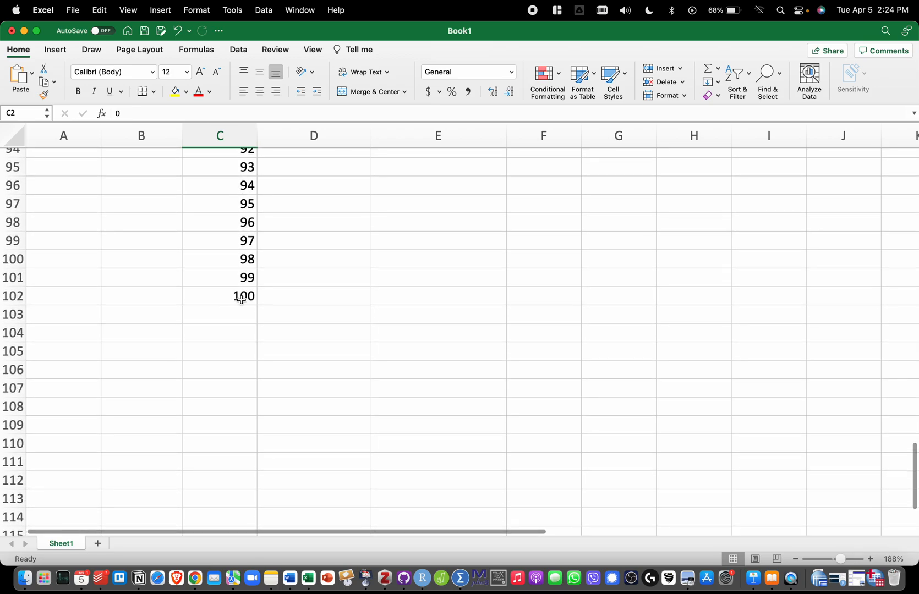
pyautogui.scroll(3)
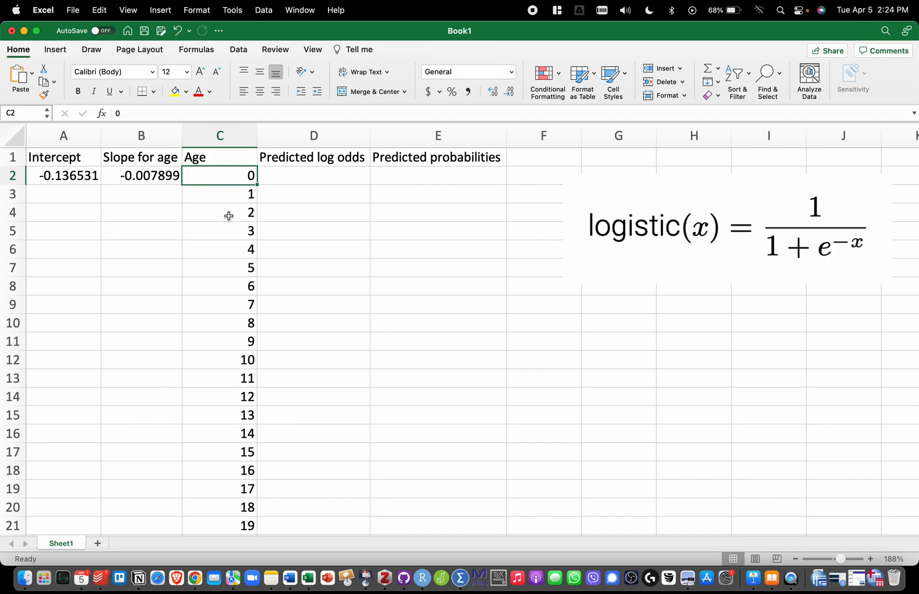
pyautogui.moveTo(290, 181)
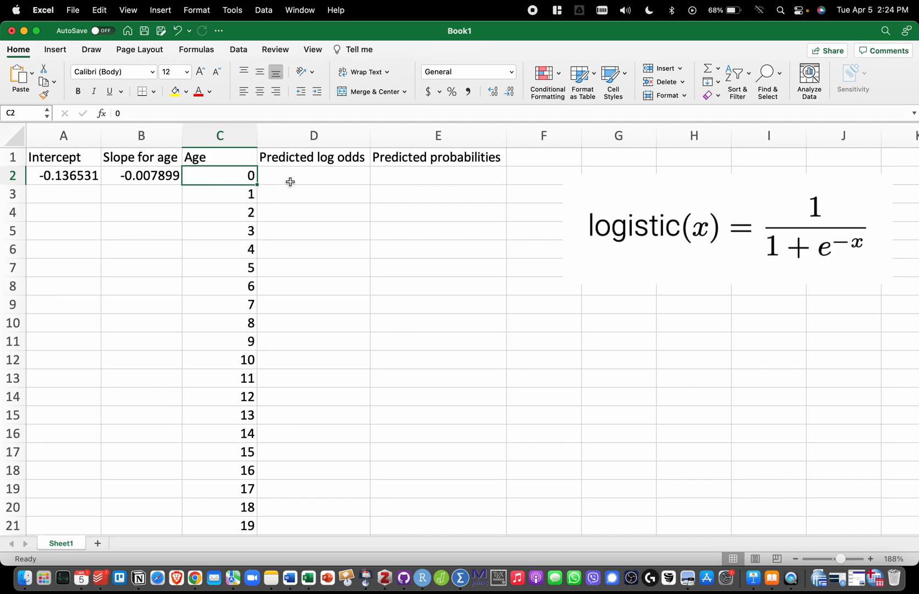
pyautogui.moveTo(361, 178)
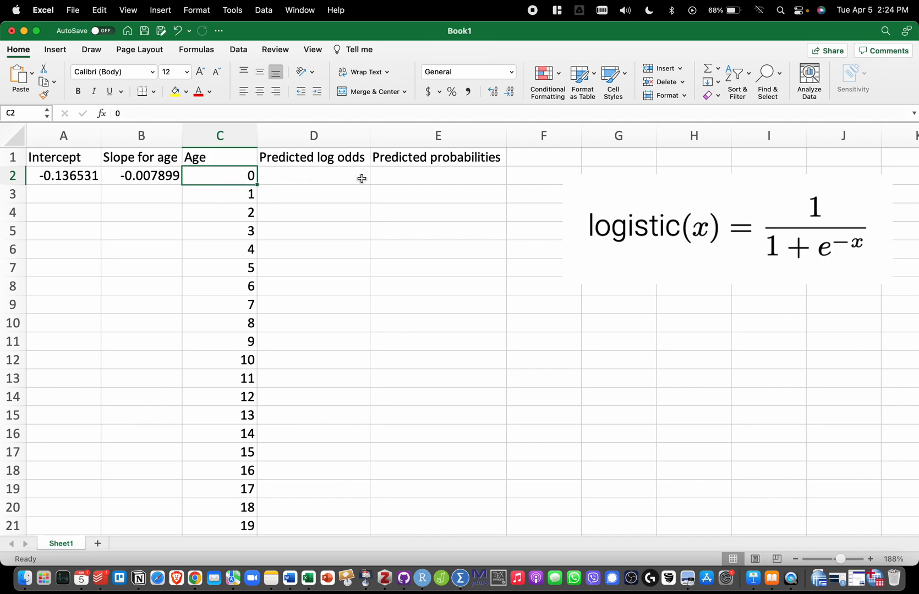
pyautogui.moveTo(323, 175)
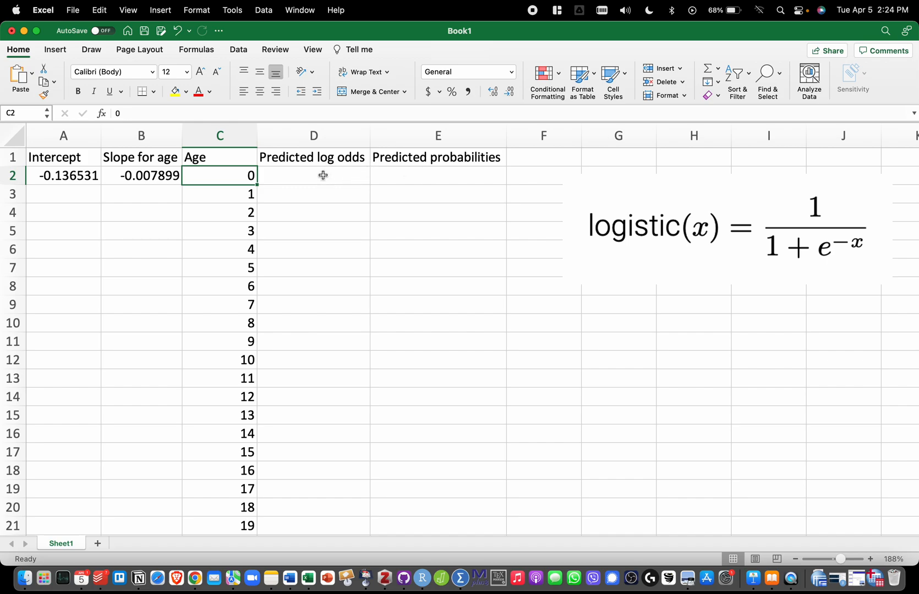
pyautogui.click(437, 175)
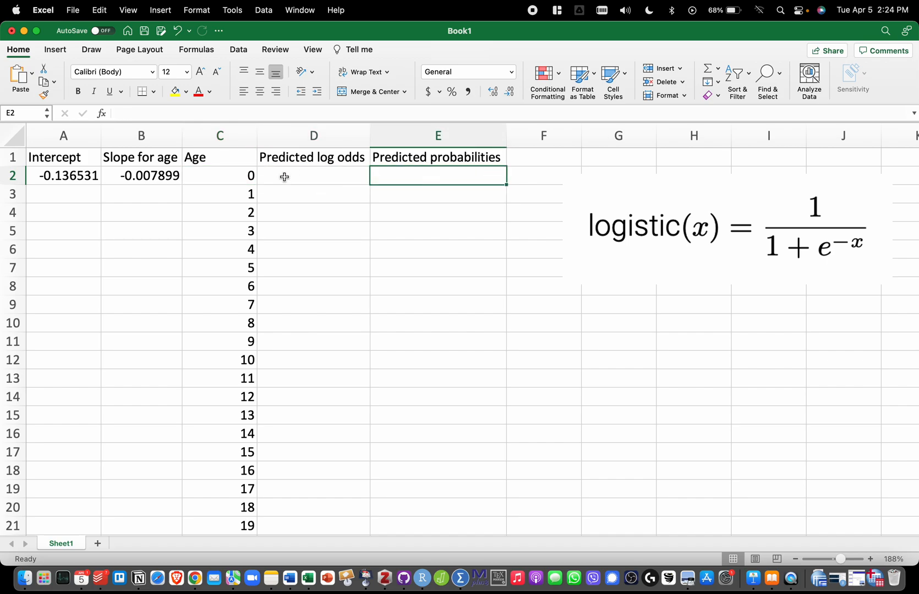
pyautogui.moveTo(216, 176)
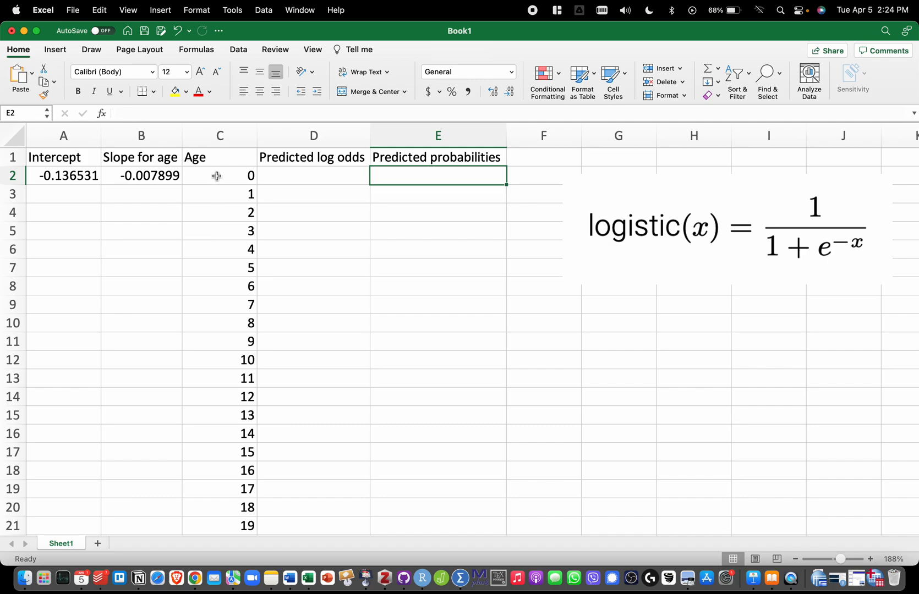
pyautogui.click(313, 175)
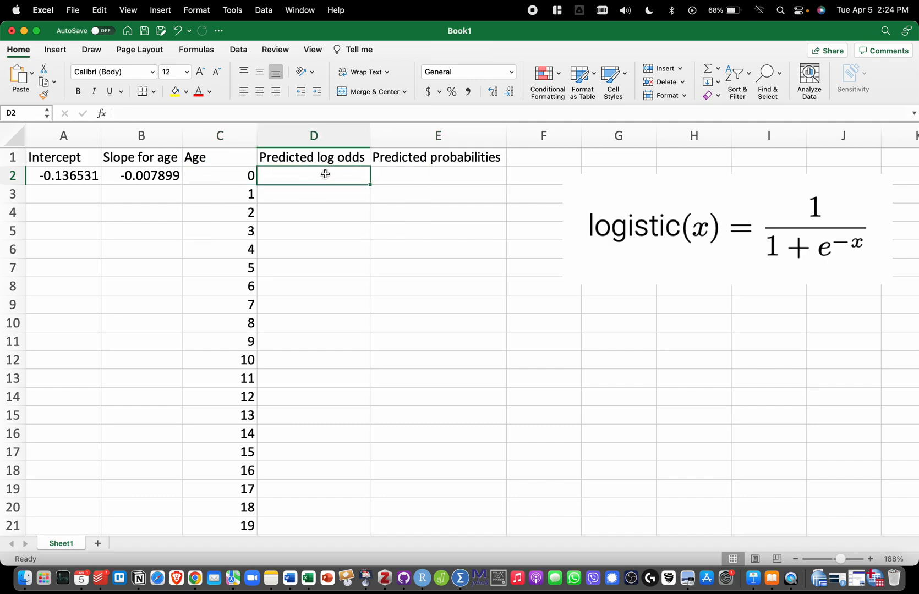
pyautogui.moveTo(289, 206)
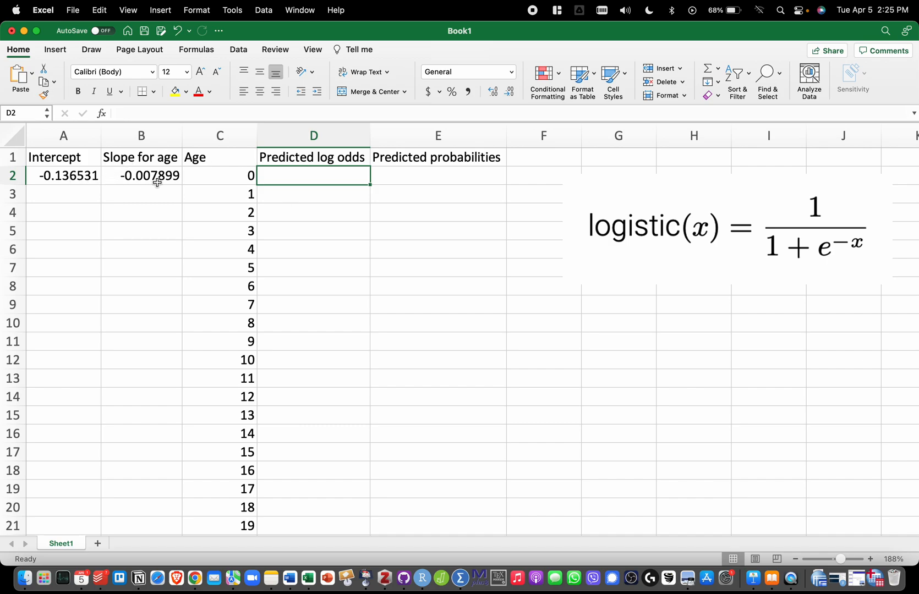
pyautogui.moveTo(208, 193)
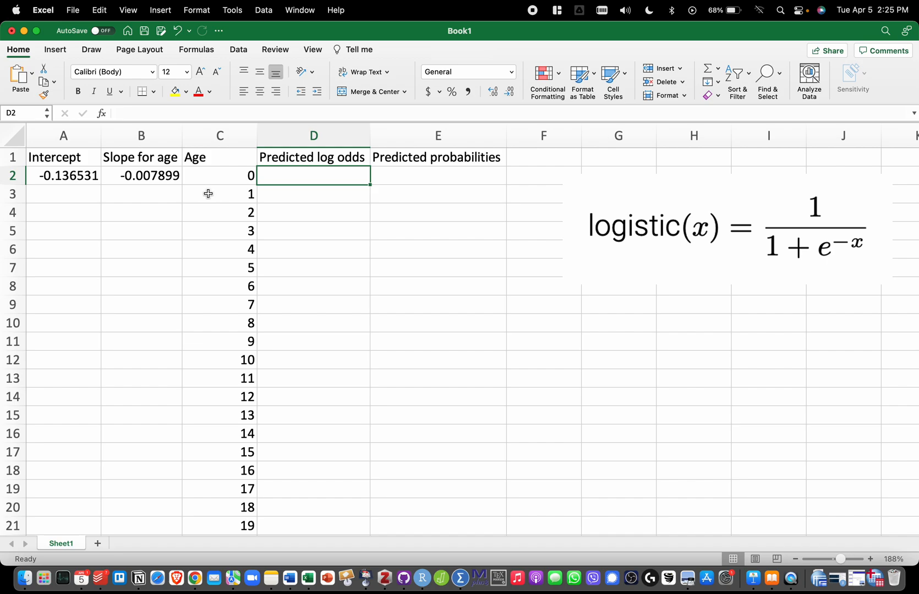
# - Enter the log odds formula =A2+B2*C2 (intercept plus slope times age) in D2
pyautogui.write('=')
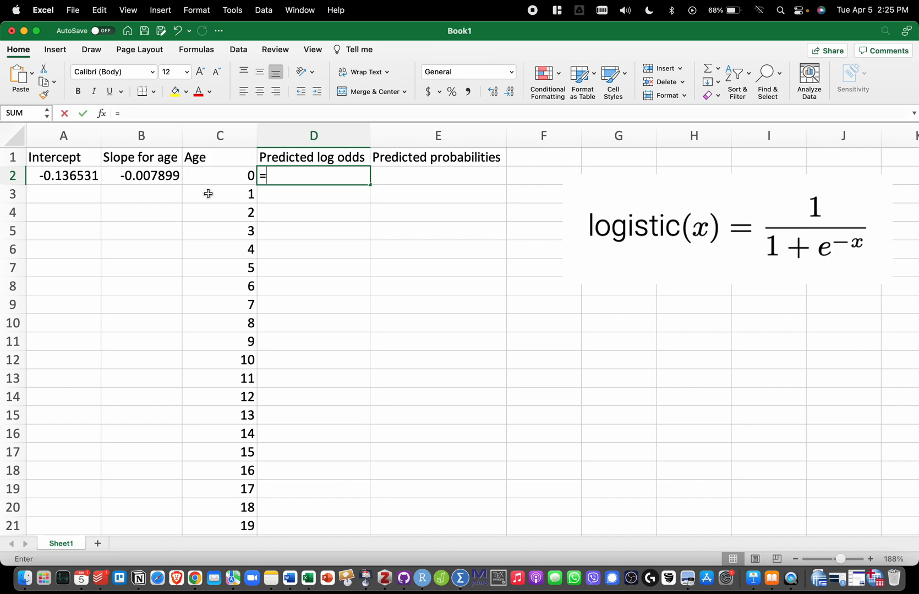
pyautogui.click(63, 175)
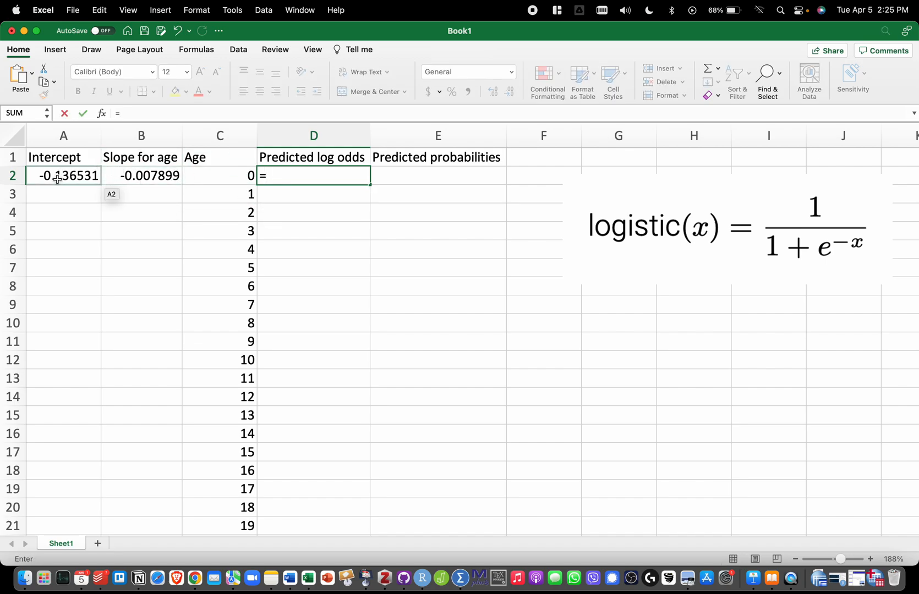
pyautogui.click(62, 175)
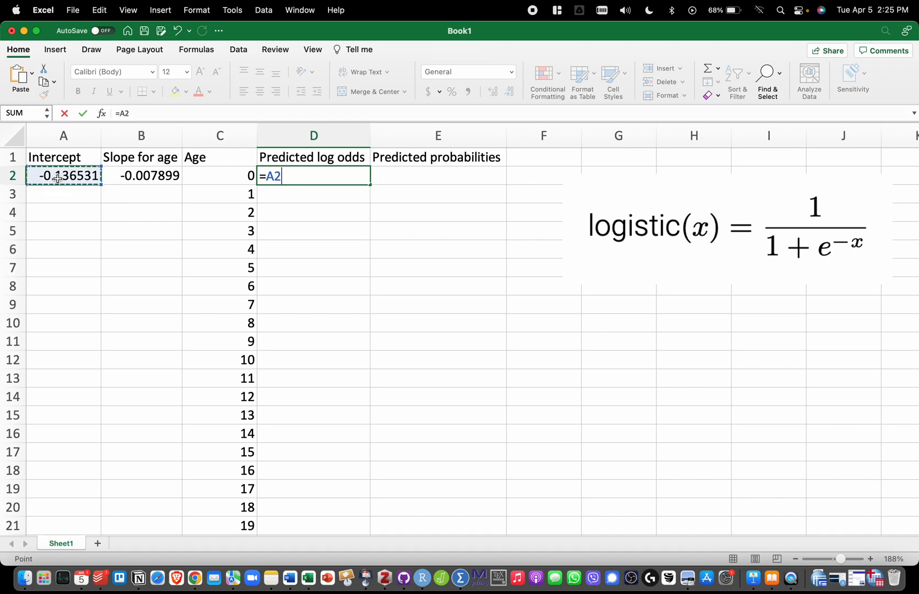
pyautogui.write('+')
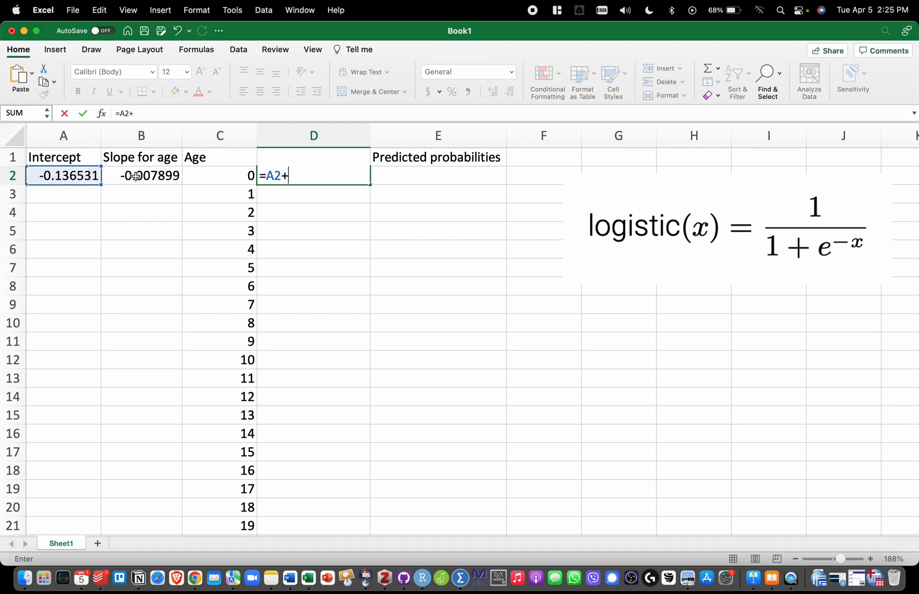
pyautogui.click(141, 175)
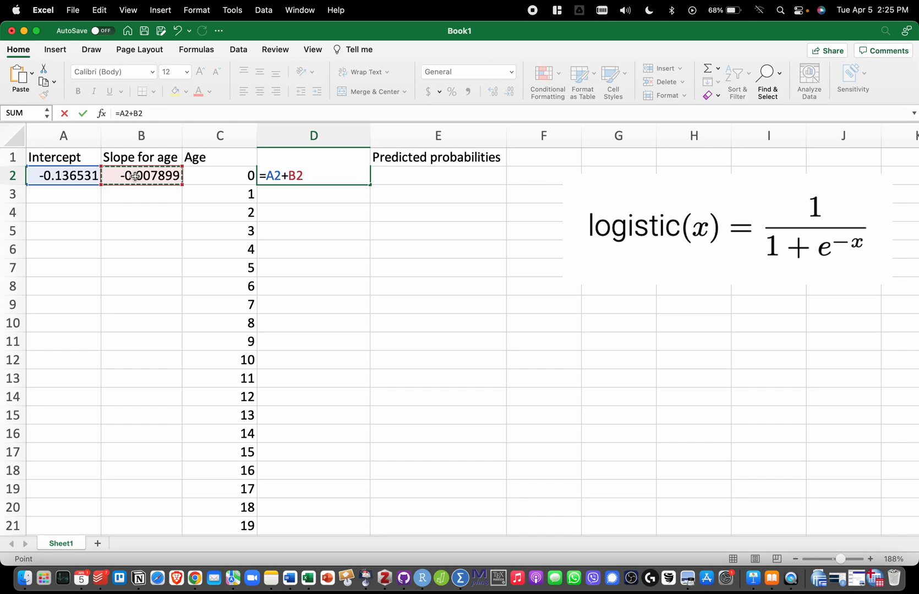
pyautogui.click(219, 175)
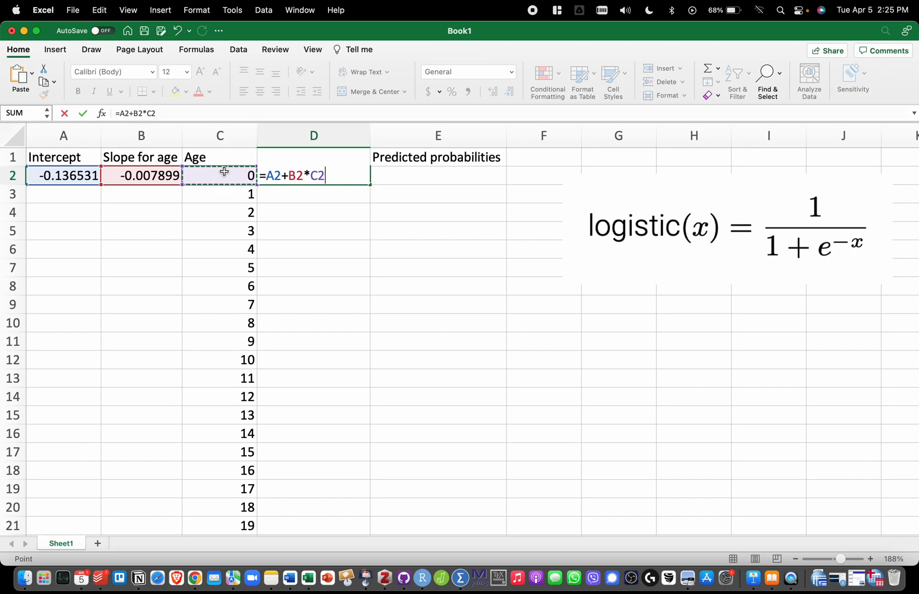
pyautogui.press('Return')
pyautogui.write('=A3+B3*C3')
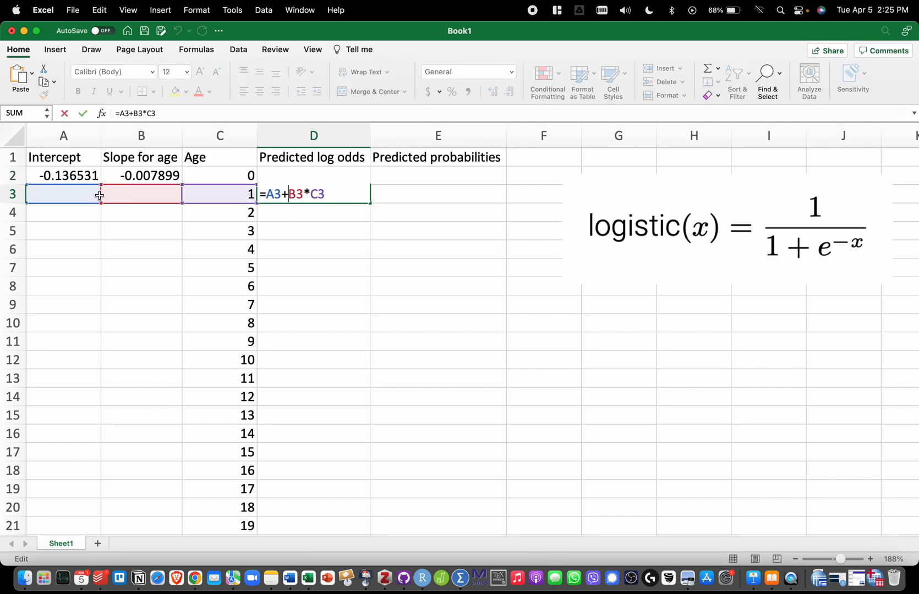
pyautogui.moveTo(353, 239)
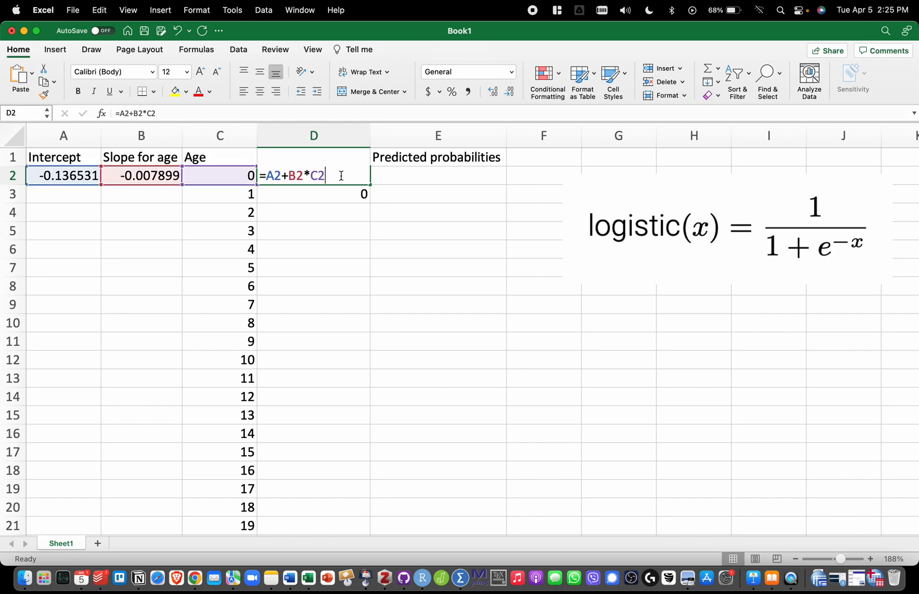
# - Lock the coefficient rows so D2 reads =A$2+B$2*C2, showing -0.136531 for age 0
pyautogui.click(276, 176)
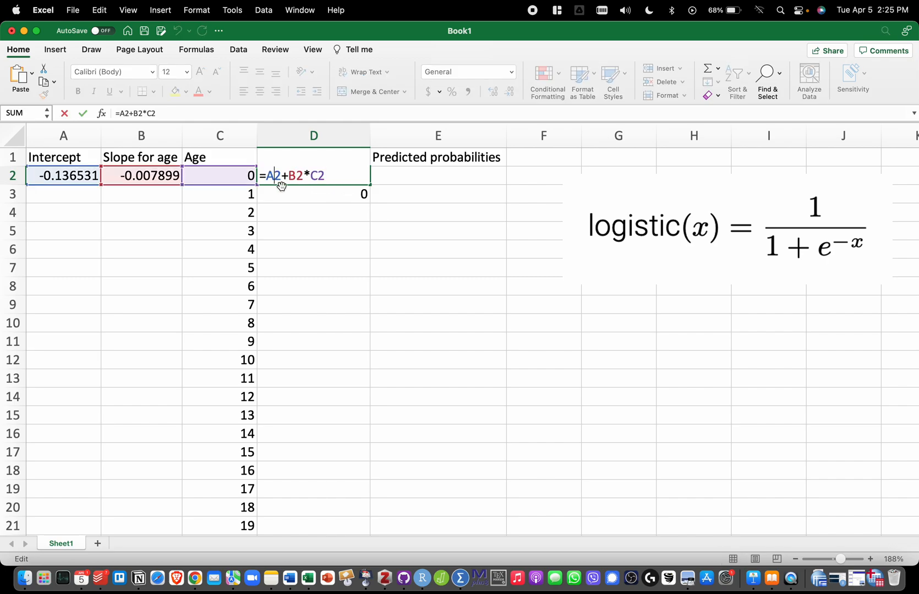
pyautogui.press('f4')
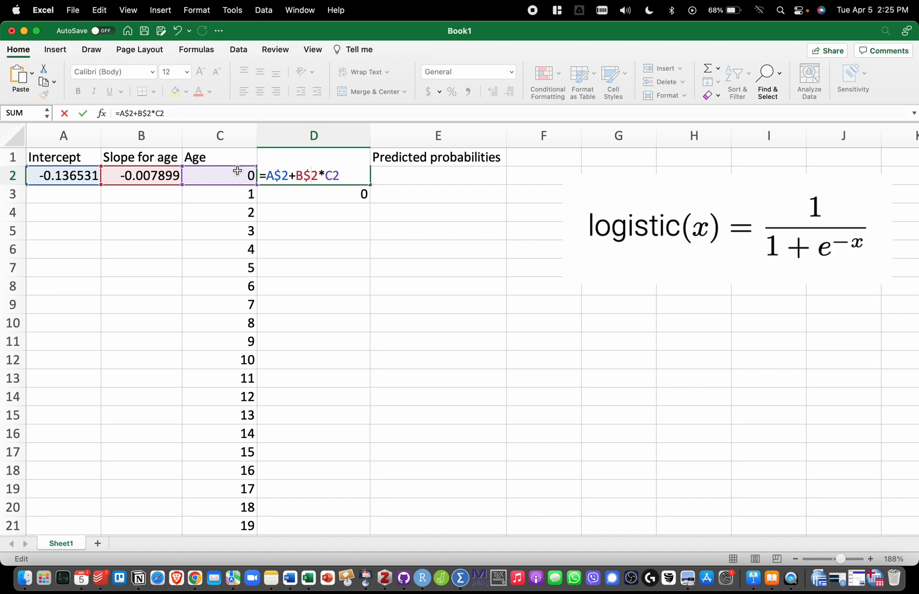
pyautogui.moveTo(246, 247)
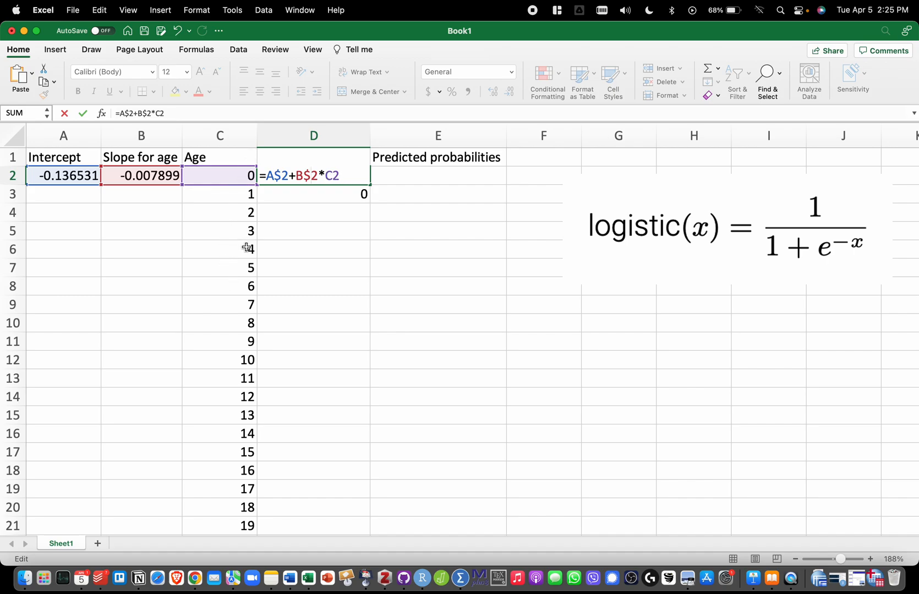
pyautogui.press('Return')
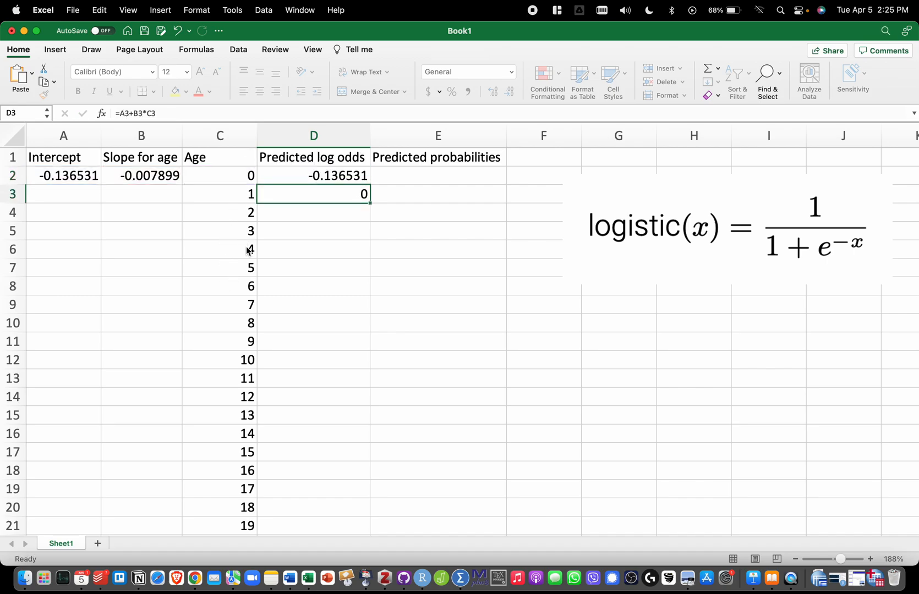
# - Fill the log odds formula down column D for all ages, then select E2
pyautogui.click(313, 175)
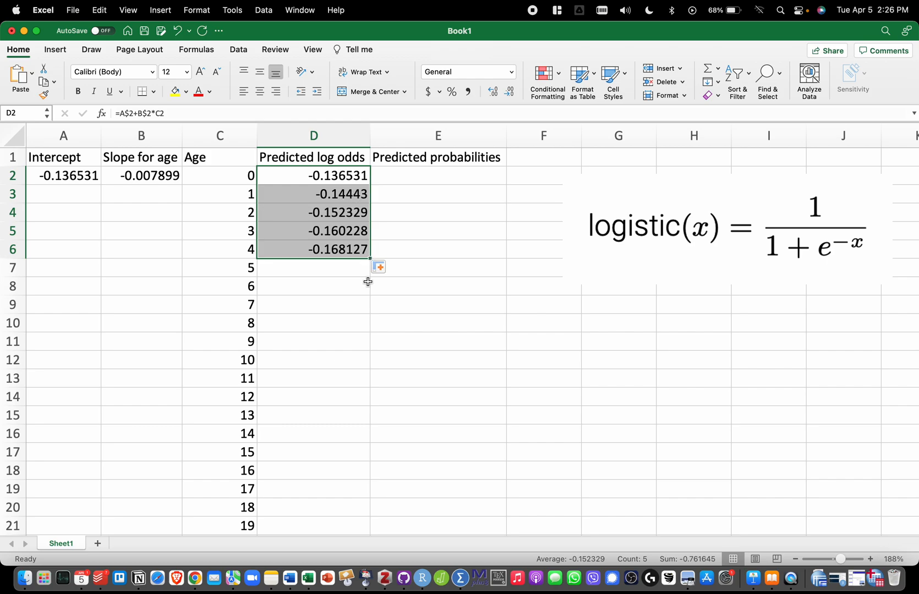
pyautogui.moveTo(368, 258)
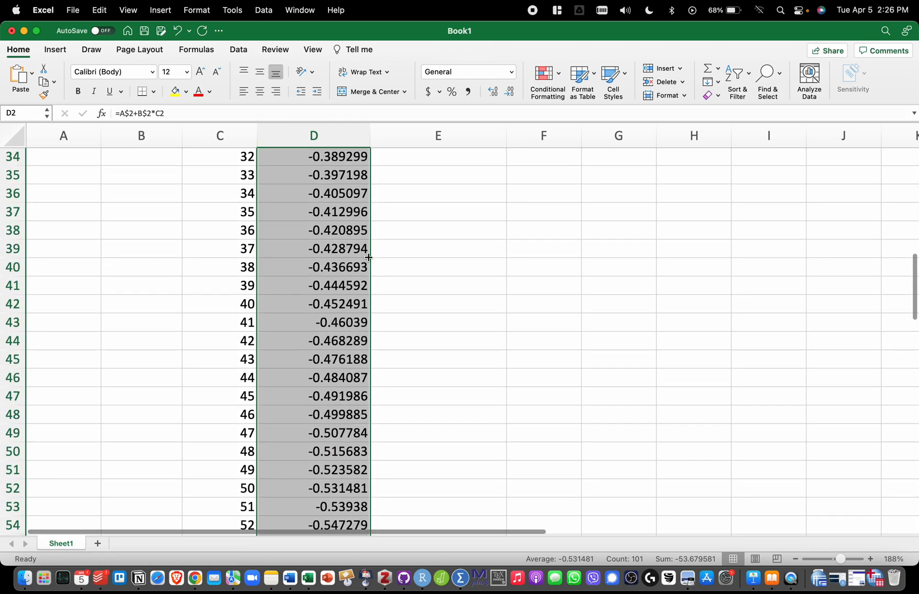
pyautogui.scroll(-3)
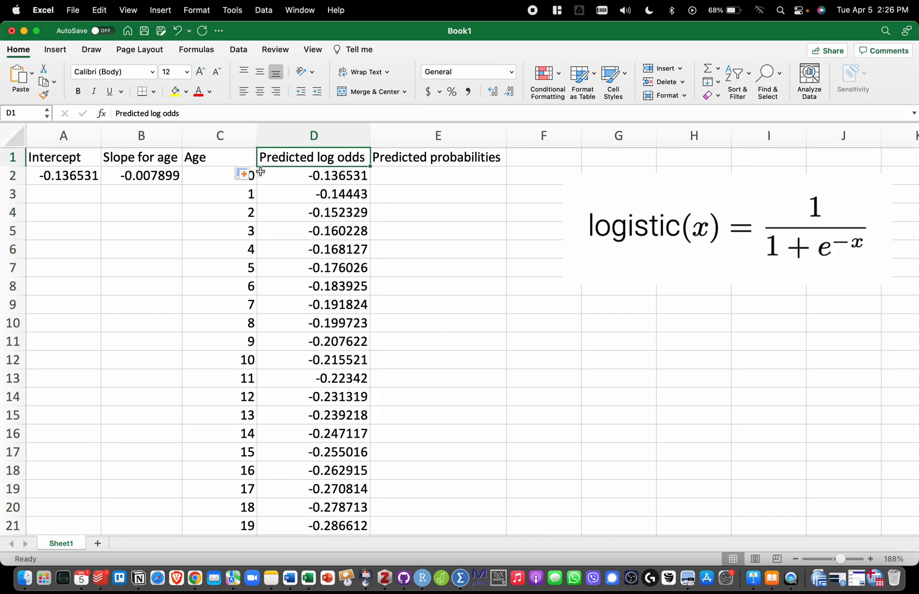
pyautogui.moveTo(390, 209)
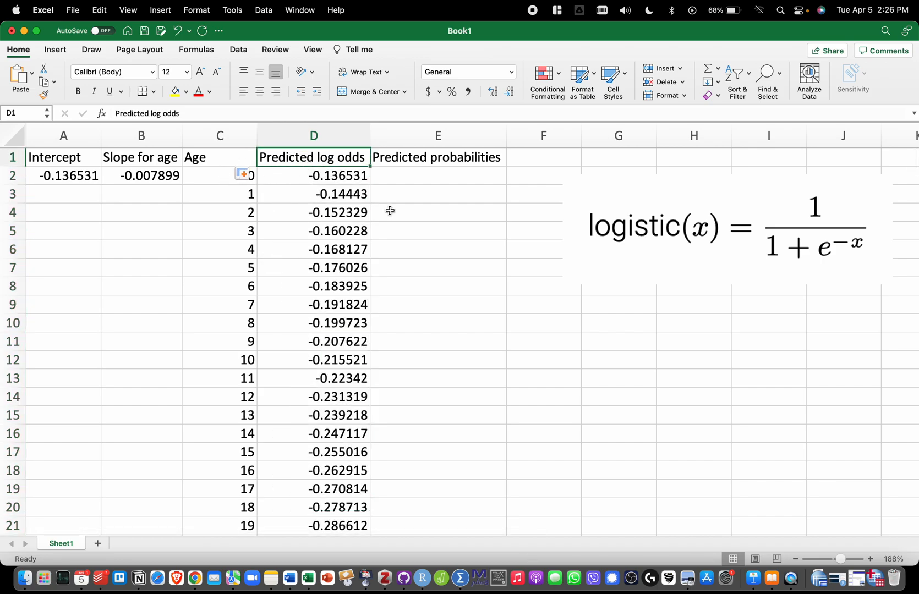
pyautogui.moveTo(396, 177)
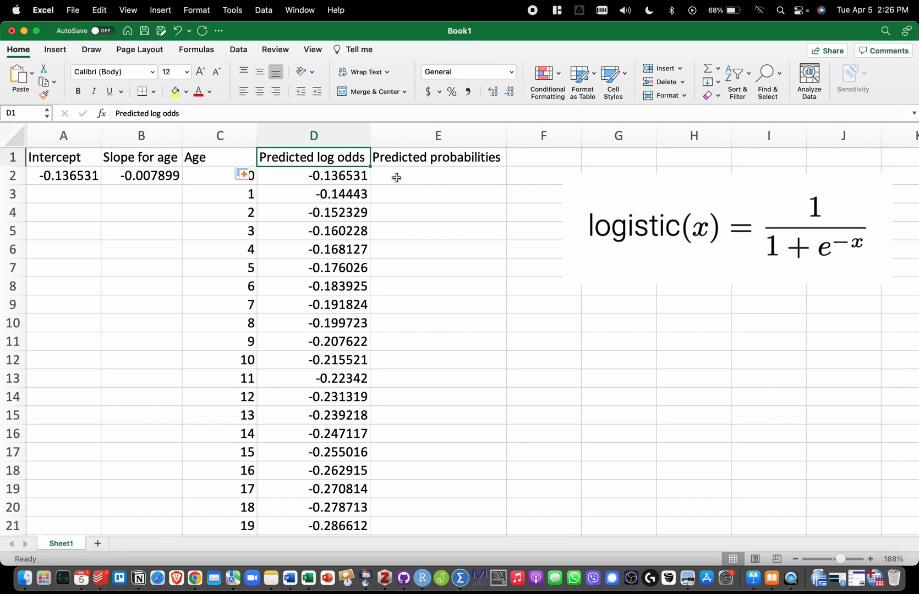
pyautogui.click(437, 175)
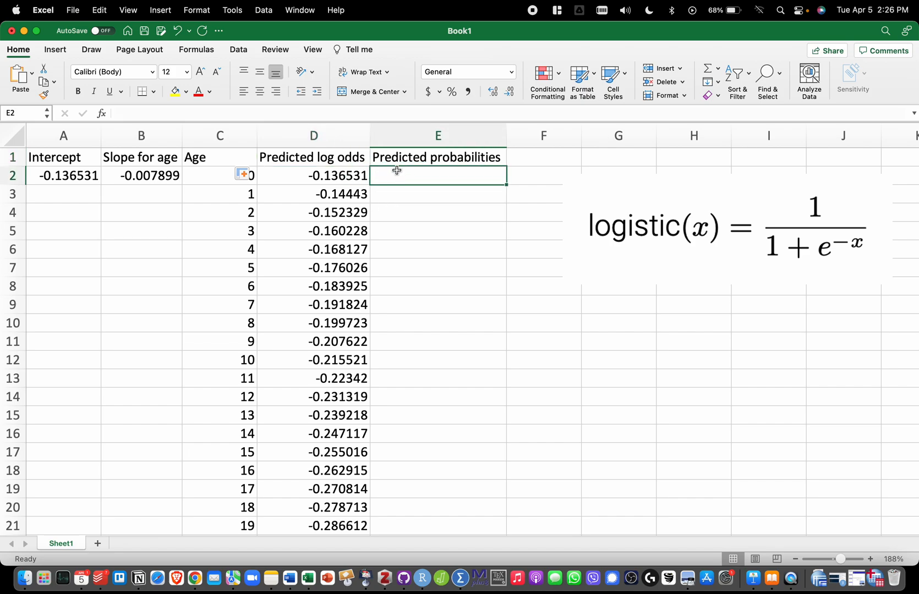
pyautogui.moveTo(319, 186)
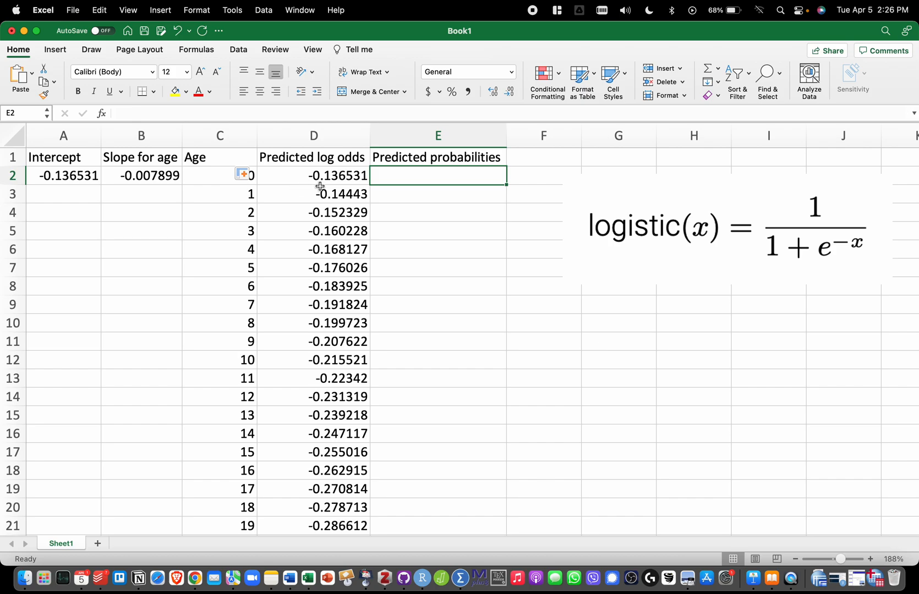
pyautogui.moveTo(362, 171)
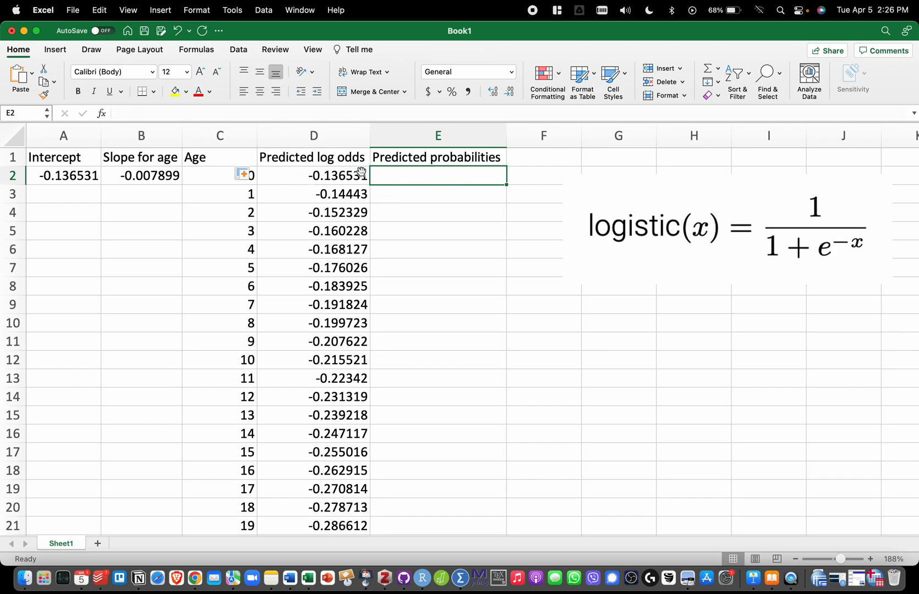
pyautogui.click(314, 175)
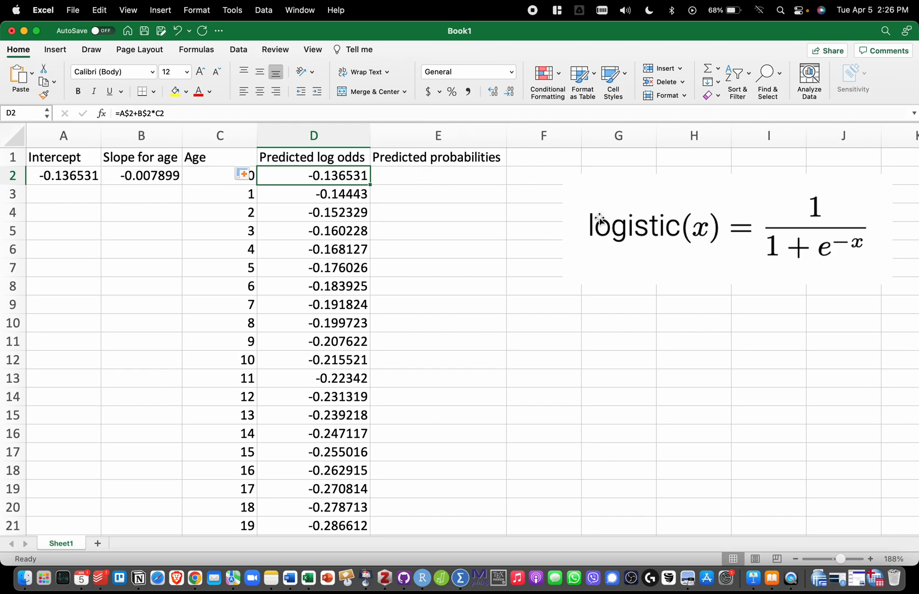
pyautogui.moveTo(626, 260)
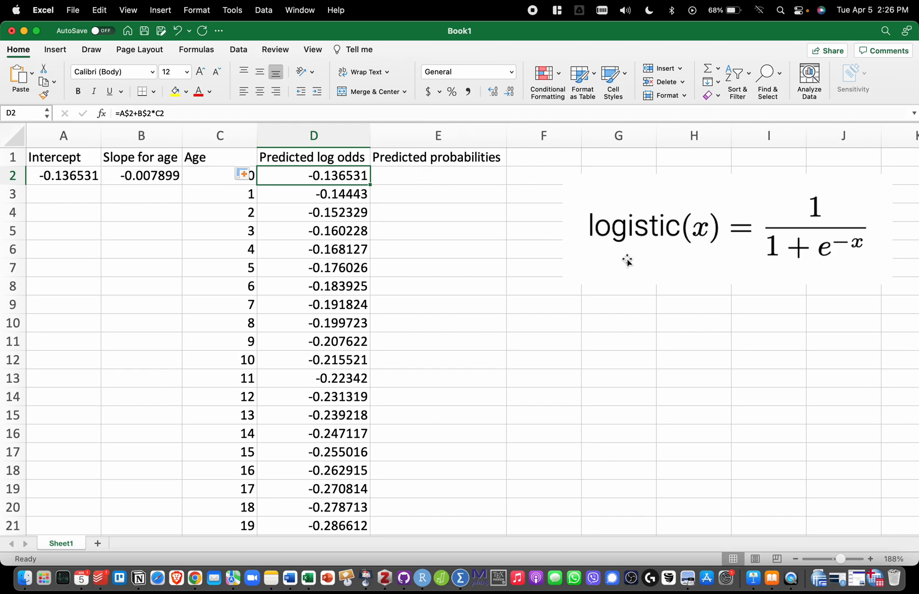
pyautogui.moveTo(532, 287)
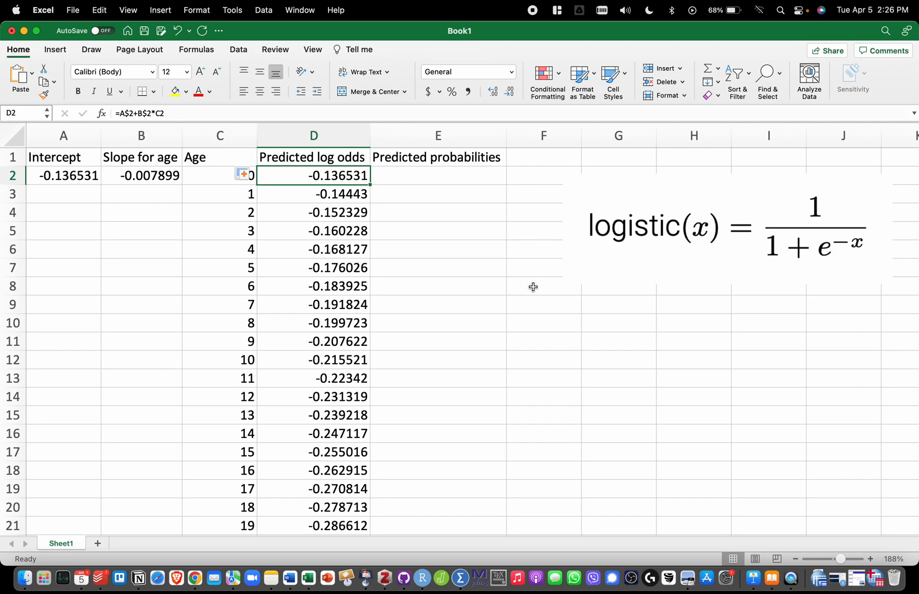
pyautogui.moveTo(433, 181)
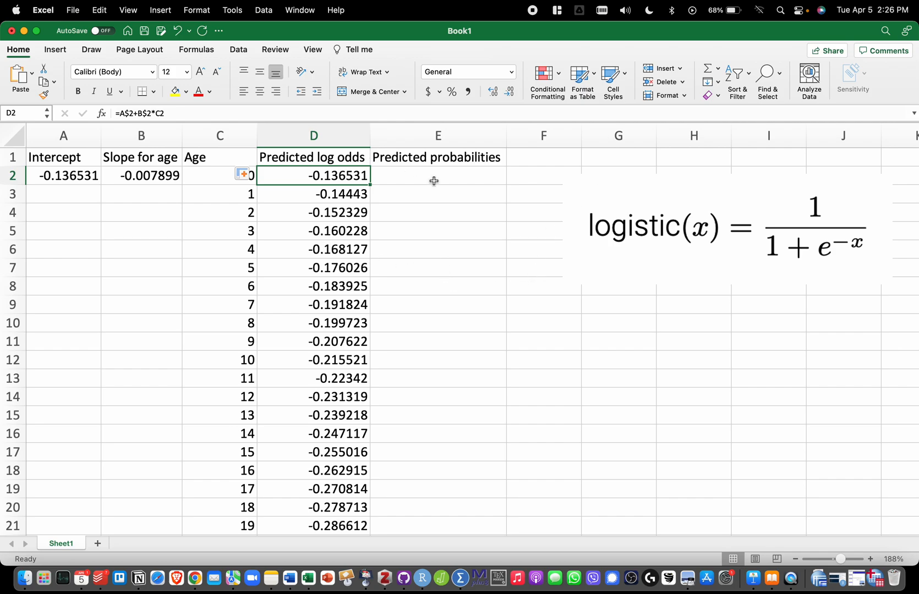
pyautogui.click(438, 174)
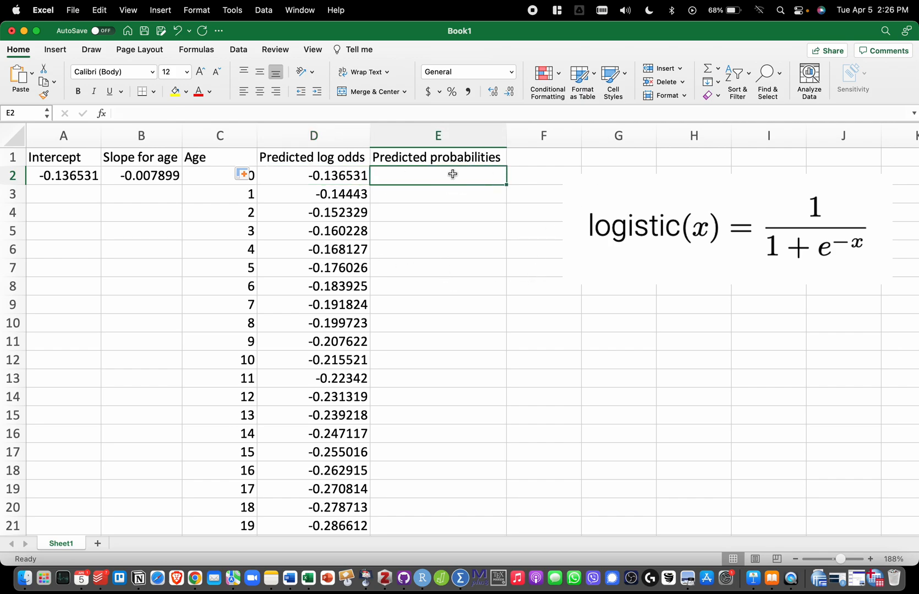
pyautogui.write('=')
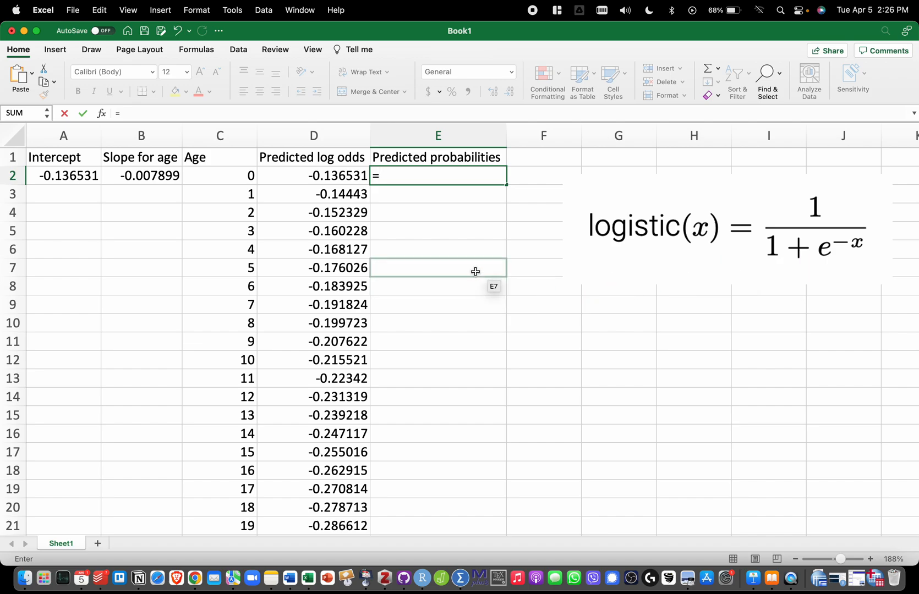
# - Enter the logistic formula =1/(1+EXP(-D2)) in E2, giving about 0.466 for age 0
pyautogui.write('1/')
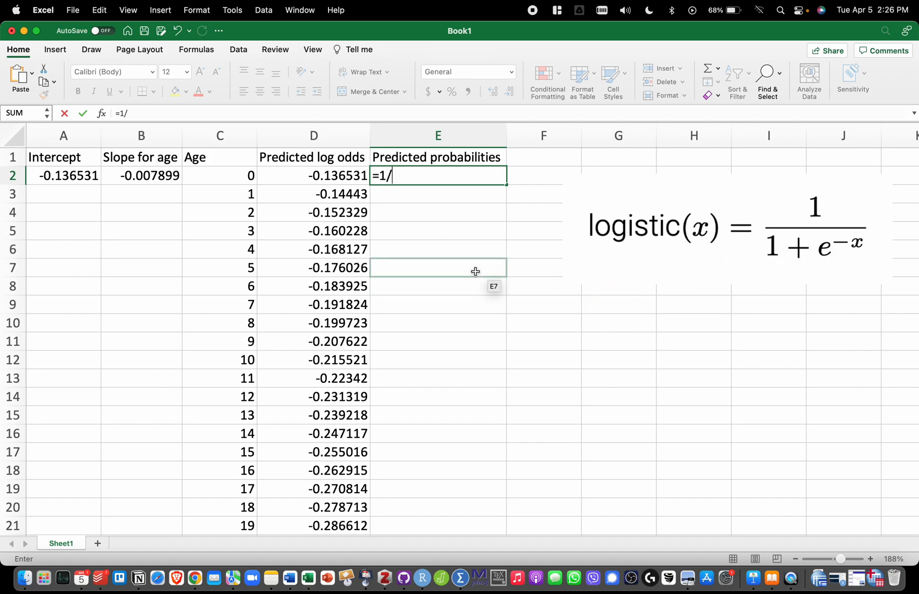
pyautogui.write('(')
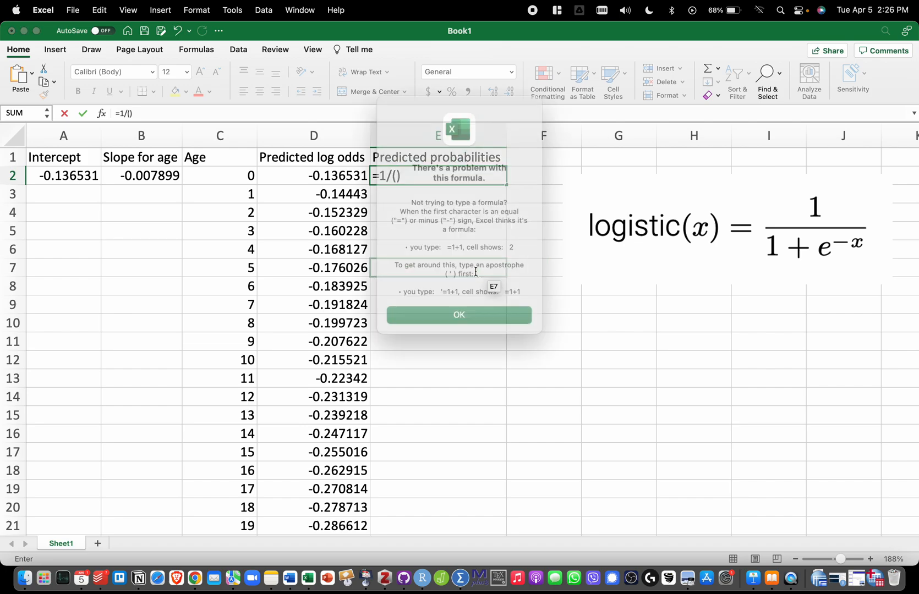
pyautogui.click(459, 315)
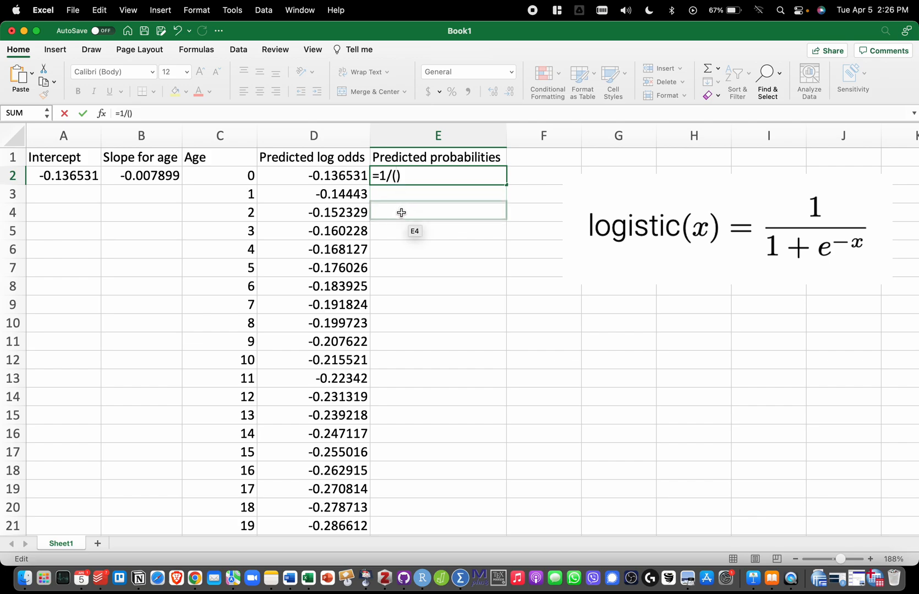
pyautogui.write('1')
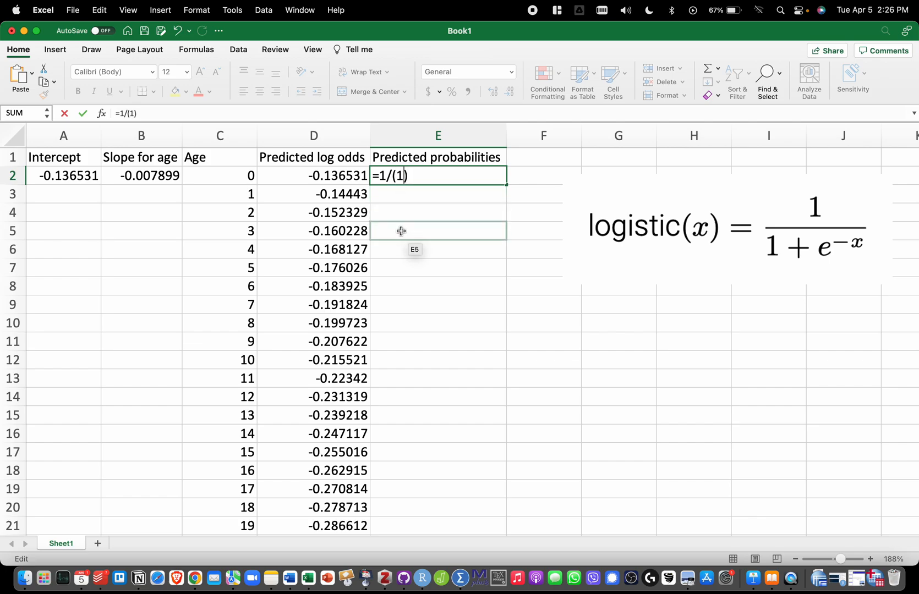
pyautogui.write('+EXP(')
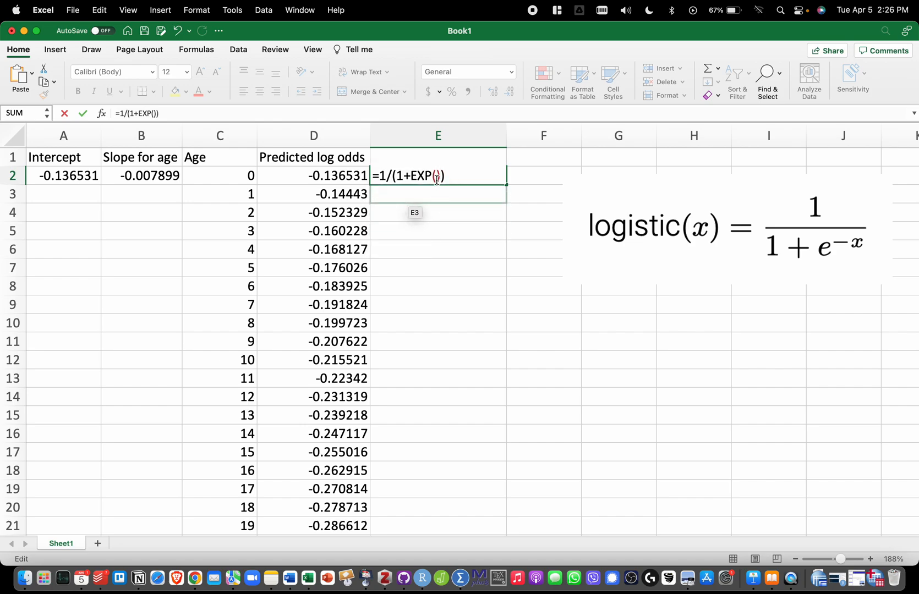
pyautogui.write('-')
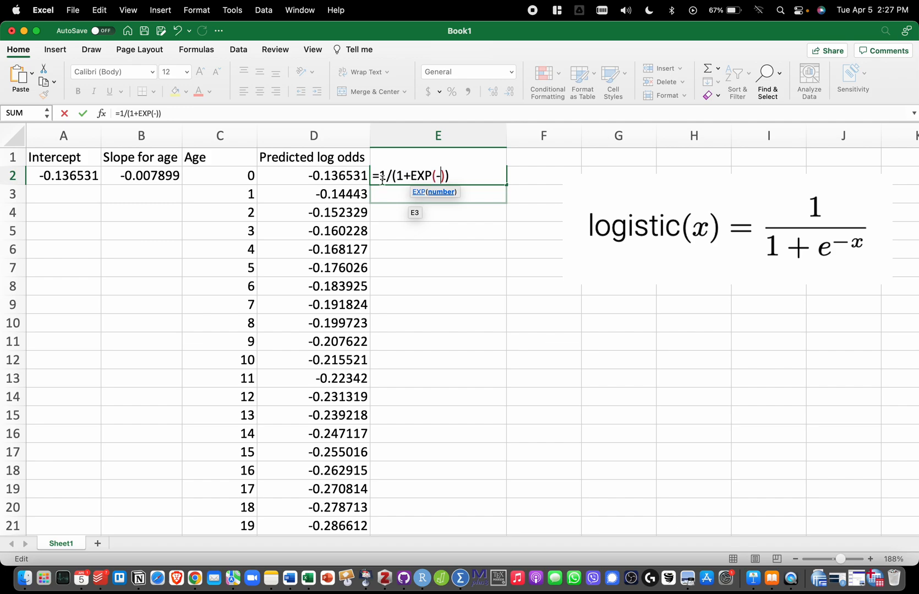
pyautogui.click(313, 175)
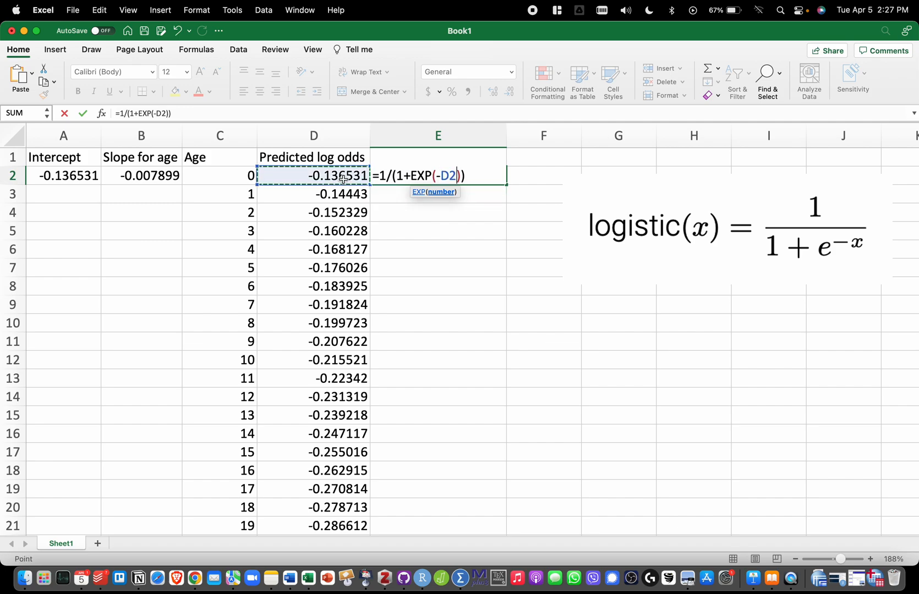
pyautogui.moveTo(424, 304)
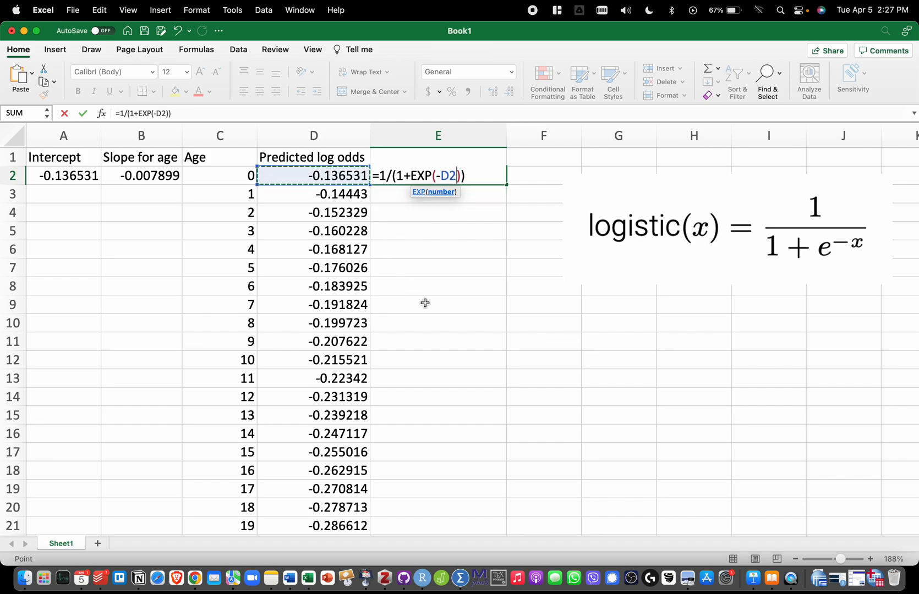
pyautogui.press('Return')
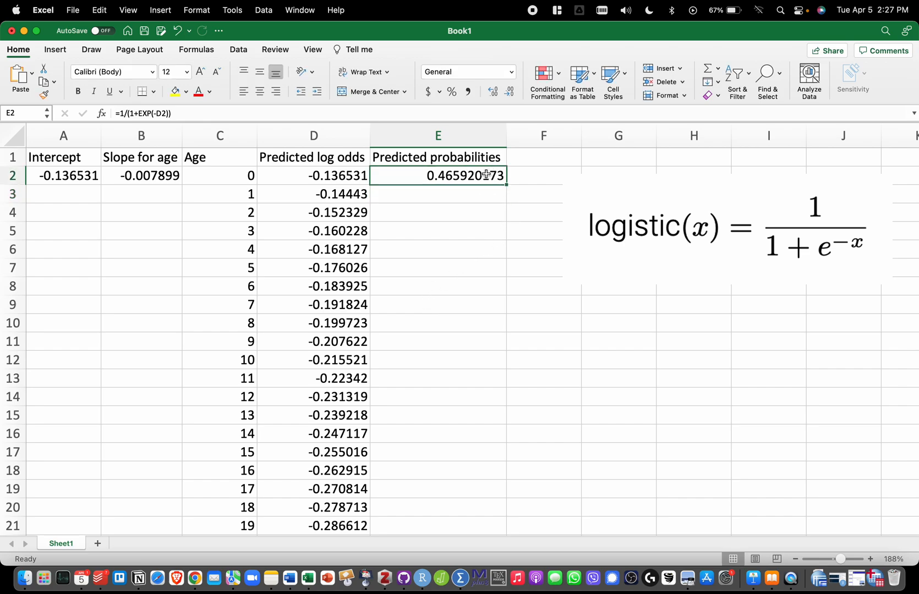
# - Fill the probability formula down column E, from 0.465920173 at age 0 to 0.283649348 at age 100
pyautogui.doubleClick(438, 174)
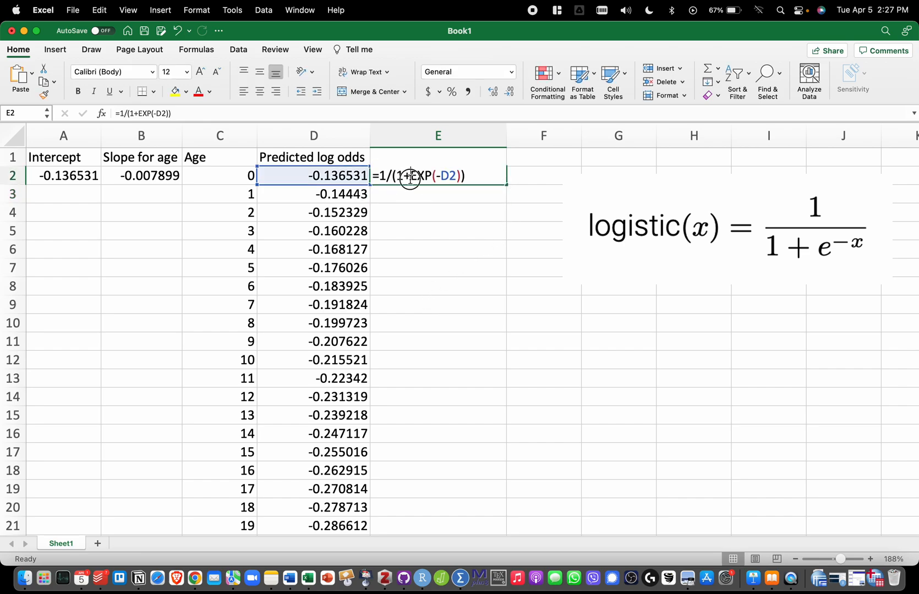
pyautogui.press('Return')
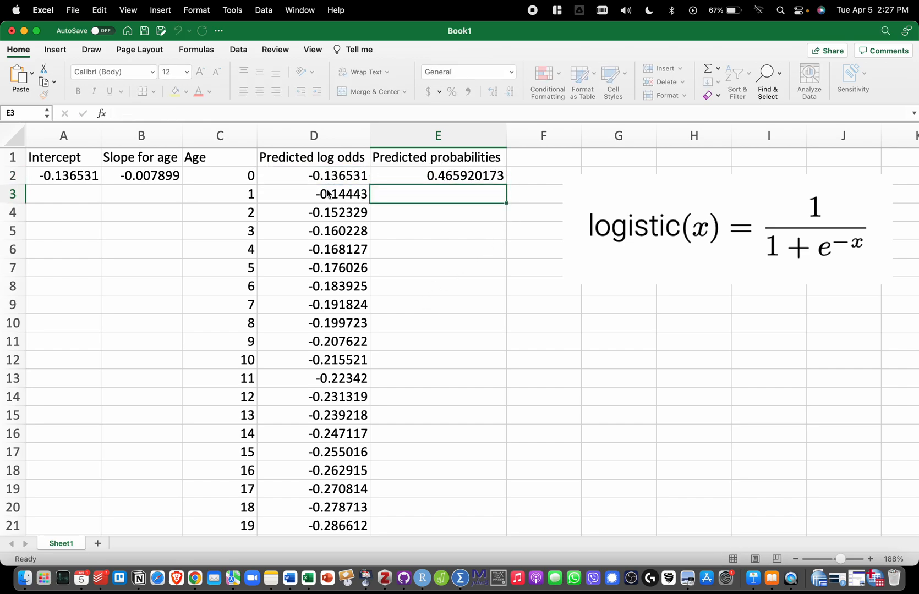
pyautogui.click(436, 175)
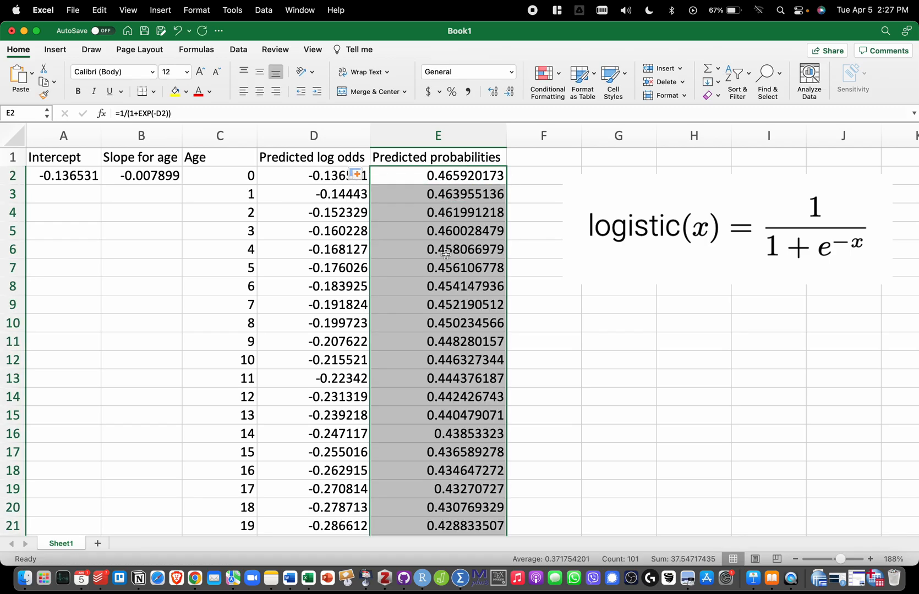
pyautogui.scroll(-3)
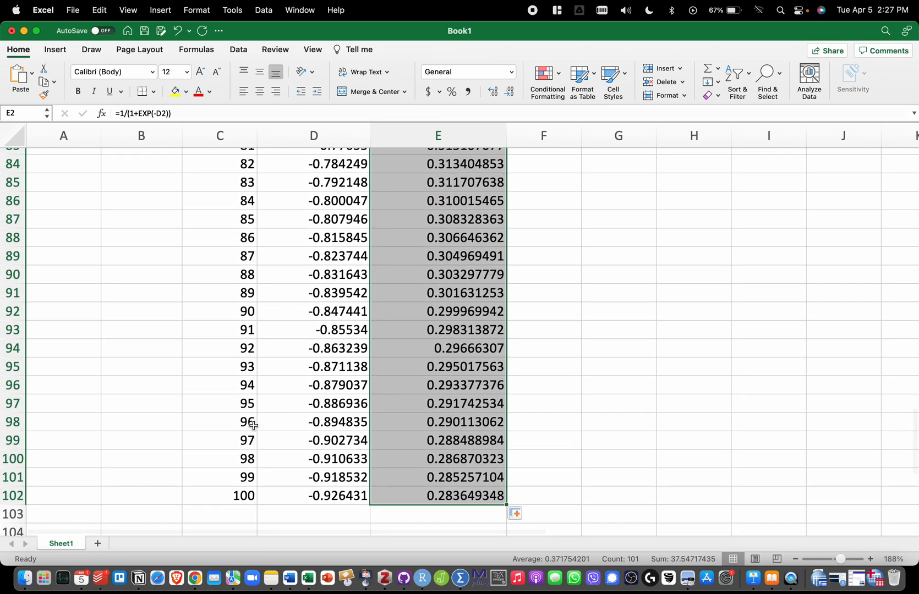
pyautogui.scroll(3)
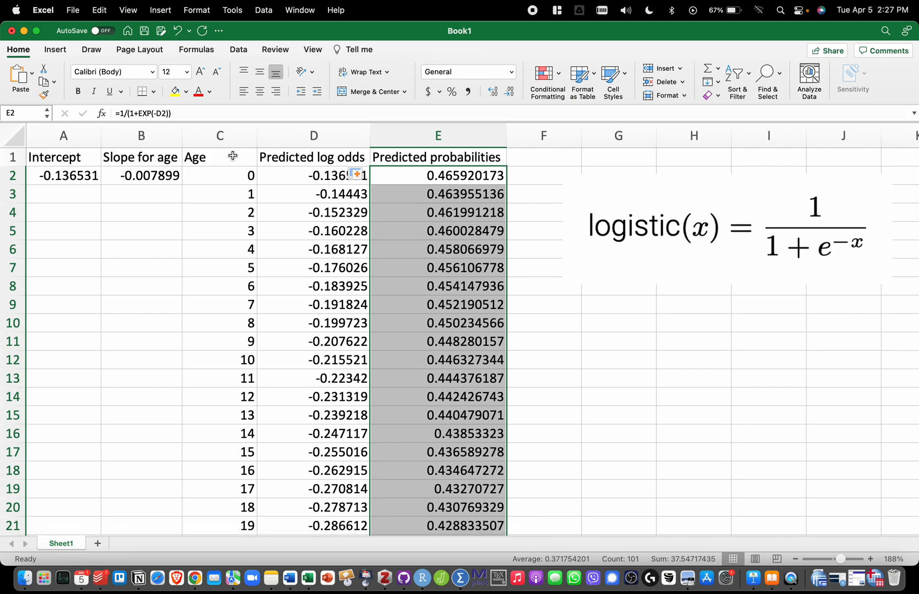
pyautogui.moveTo(213, 197)
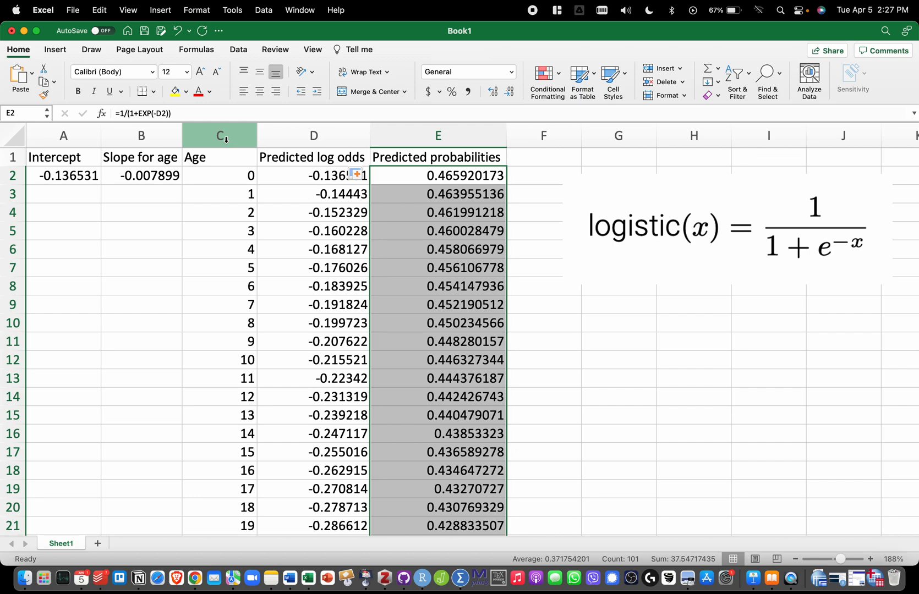
# - Select the Age column as chart data
pyautogui.click(219, 136)
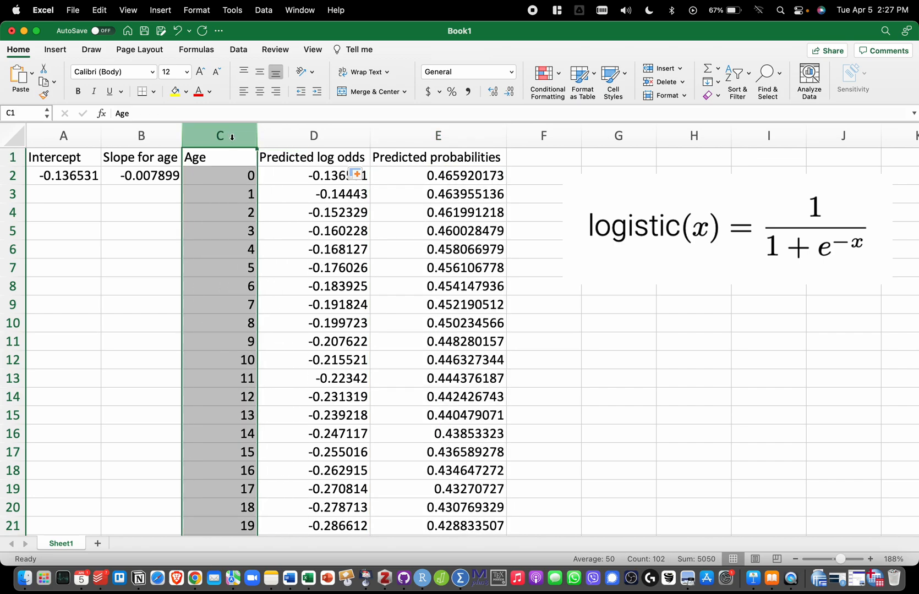
pyautogui.moveTo(313, 136)
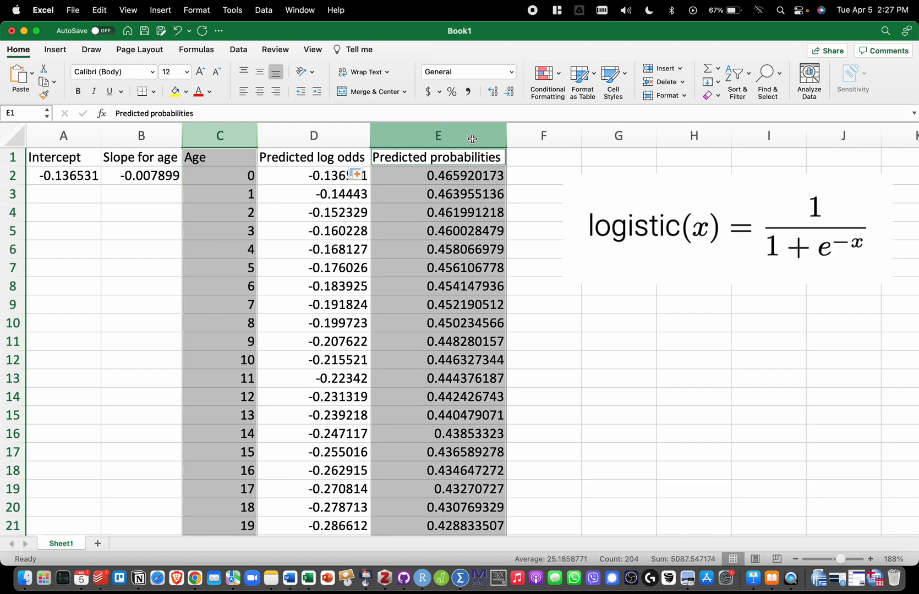
pyautogui.moveTo(458, 278)
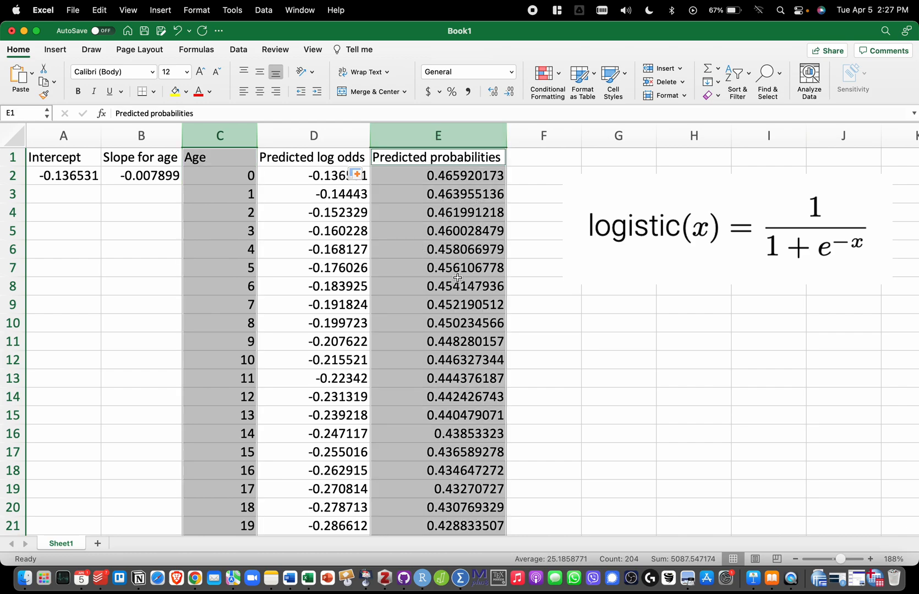
pyautogui.moveTo(214, 198)
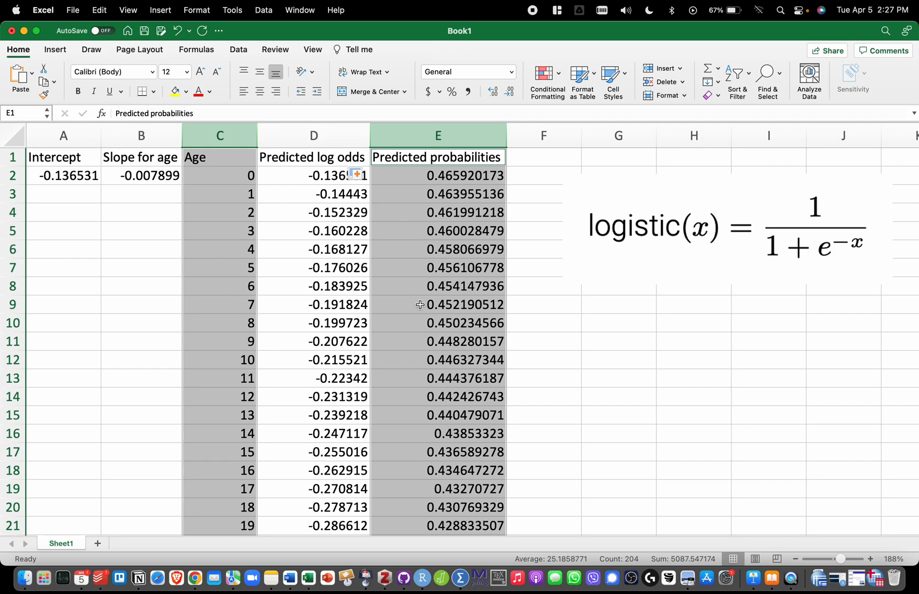
pyautogui.moveTo(153, 57)
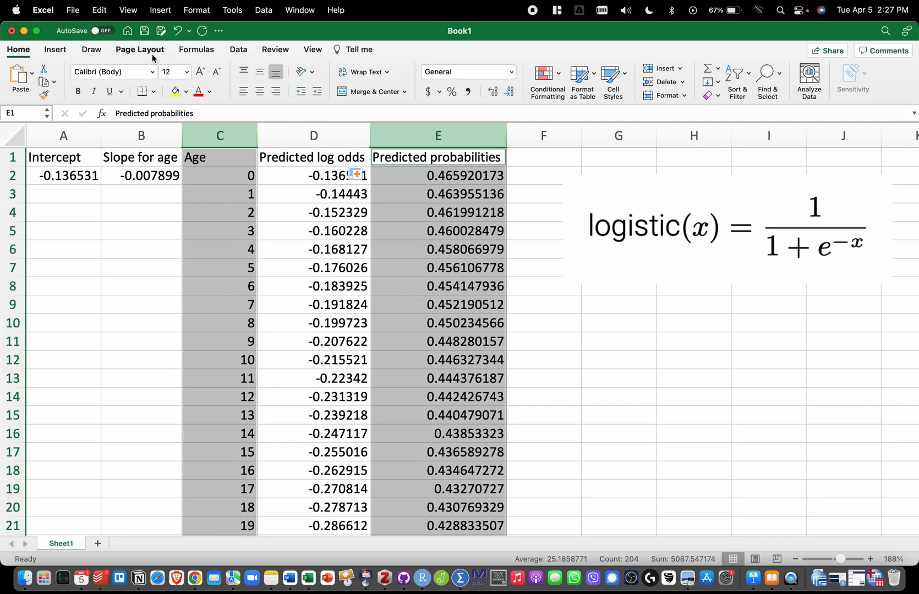
# - Insert a Scatter with Smooth Lines chart of predicted probabilities against age
pyautogui.click(55, 49)
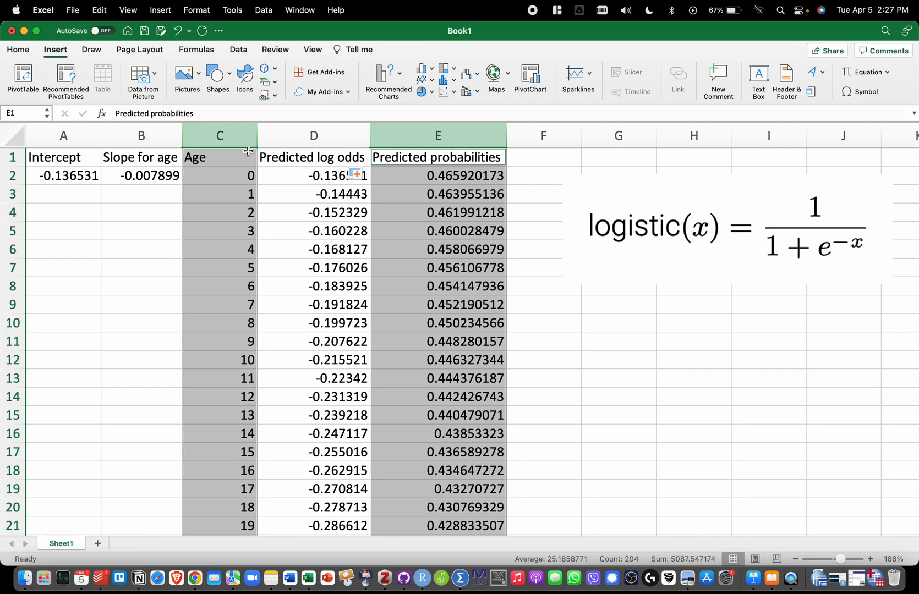
pyautogui.moveTo(454, 93)
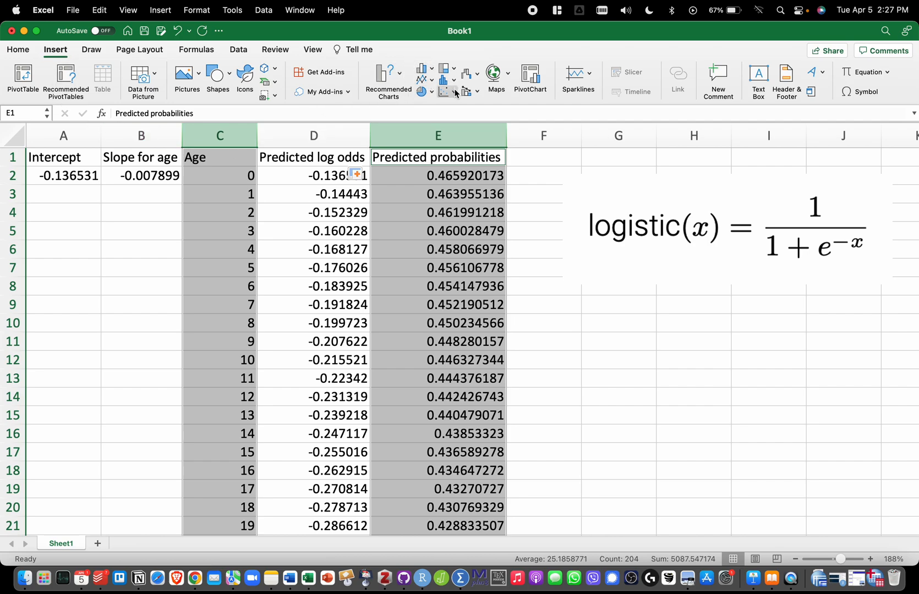
pyautogui.click(446, 78)
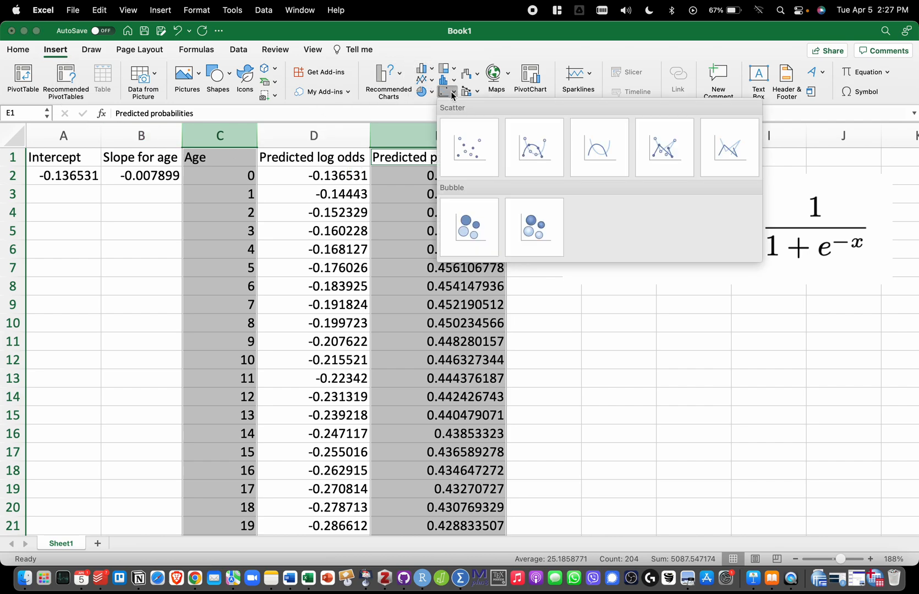
pyautogui.moveTo(244, 181)
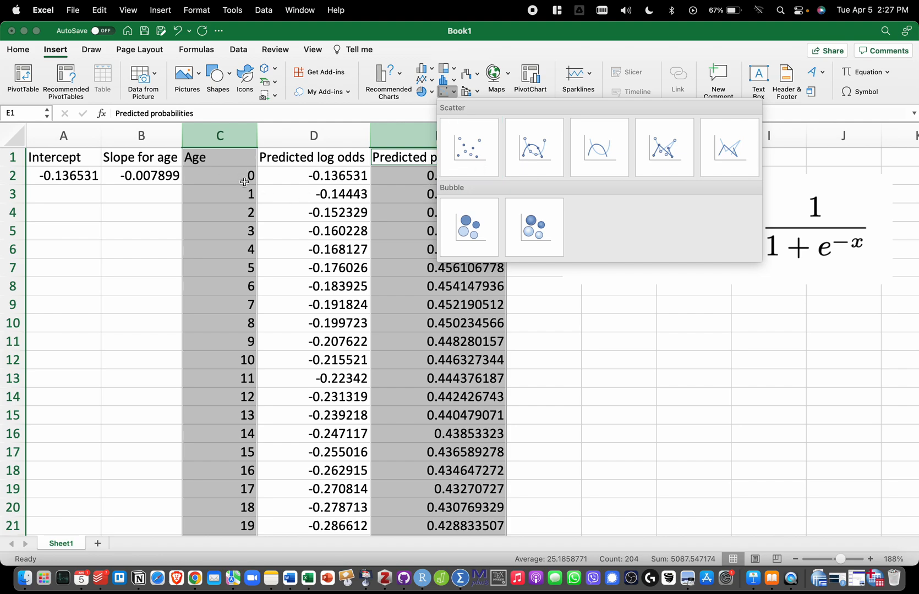
pyautogui.moveTo(468, 147)
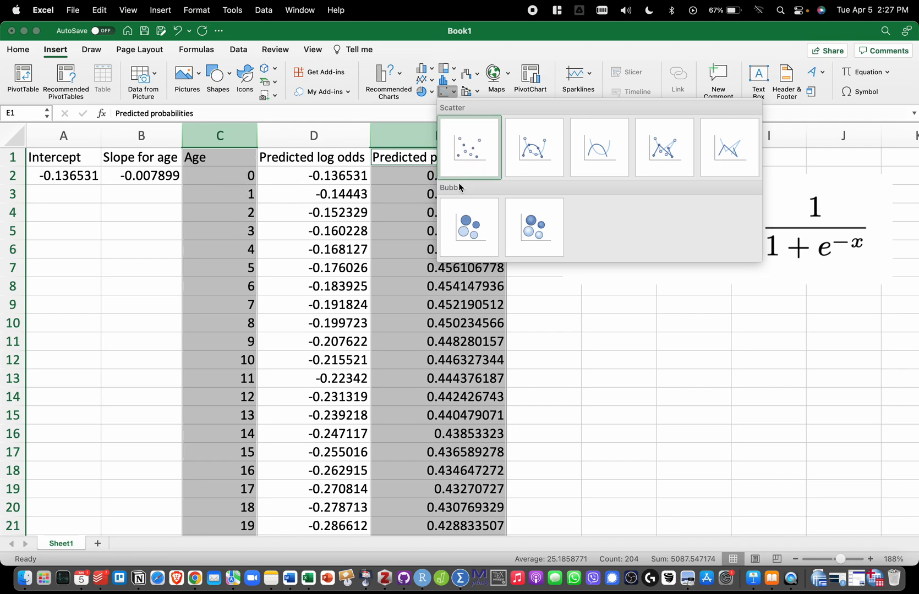
pyautogui.moveTo(598, 146)
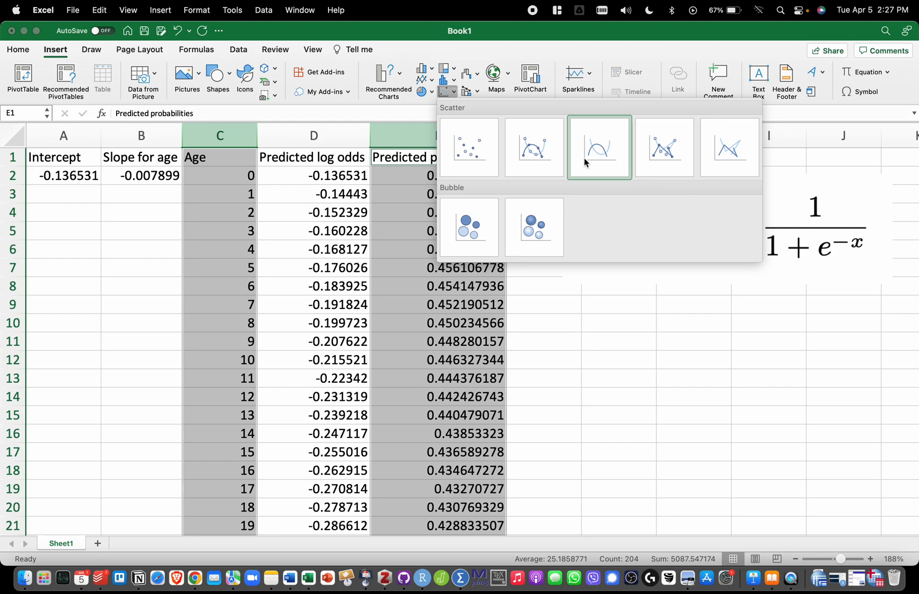
pyautogui.moveTo(606, 170)
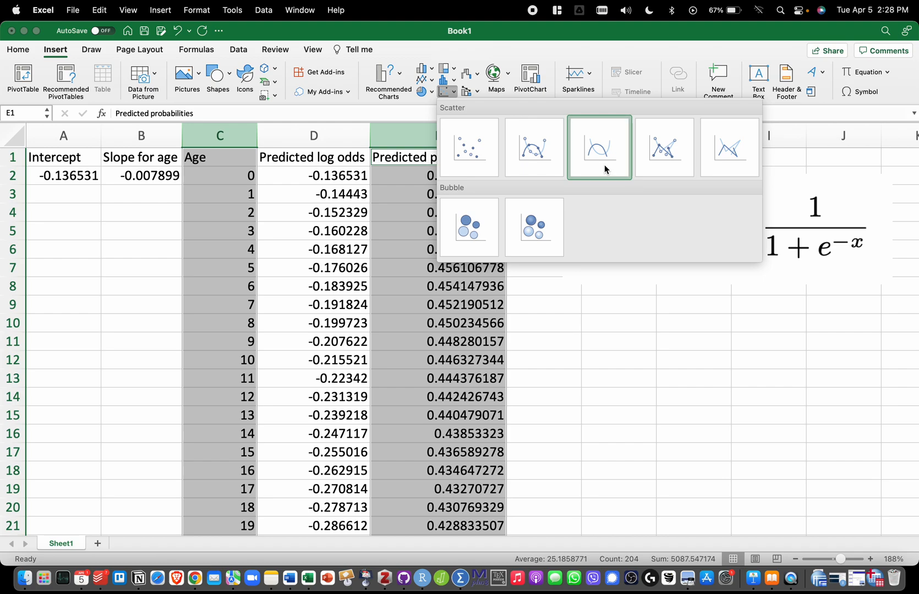
pyautogui.click(598, 146)
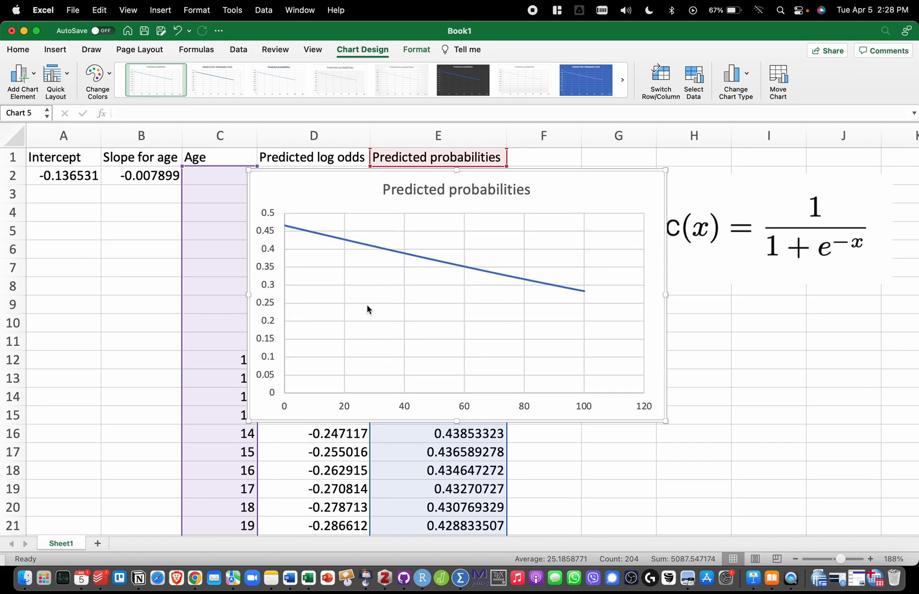
pyautogui.moveTo(266, 221)
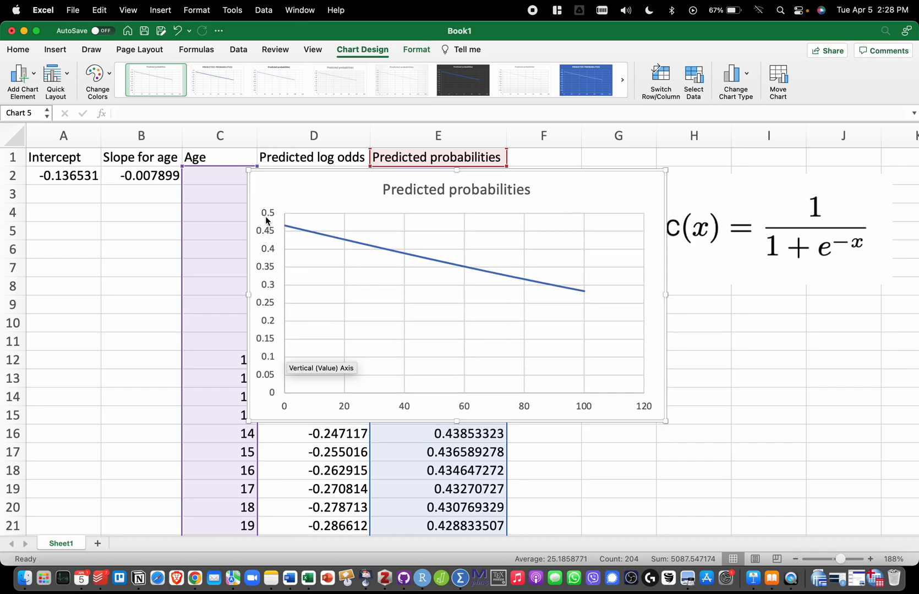
pyautogui.moveTo(286, 194)
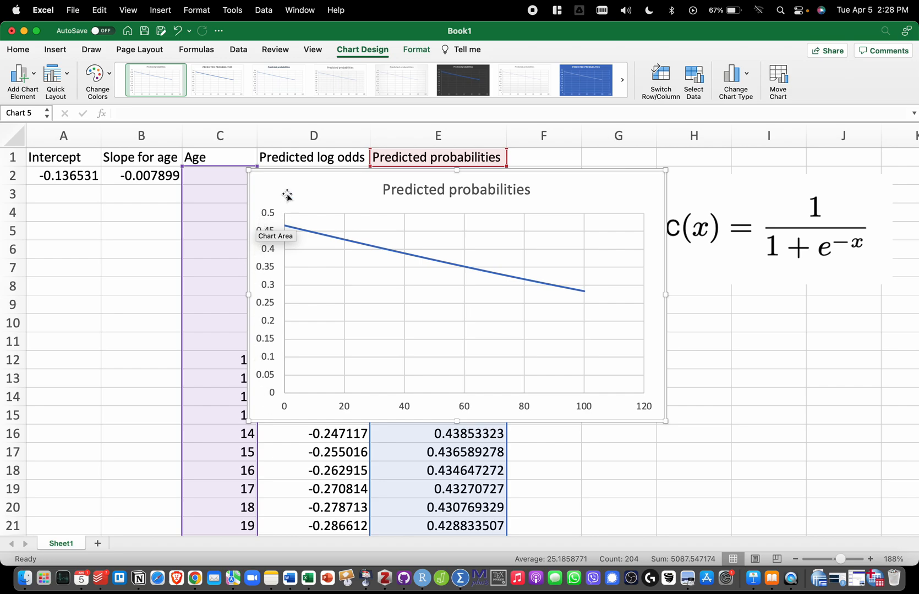
pyautogui.moveTo(293, 400)
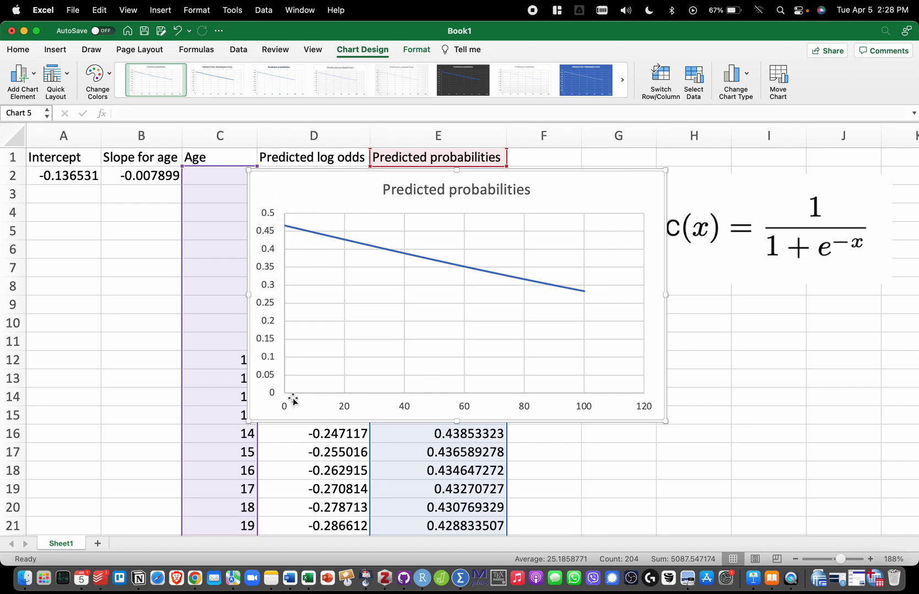
pyautogui.moveTo(476, 408)
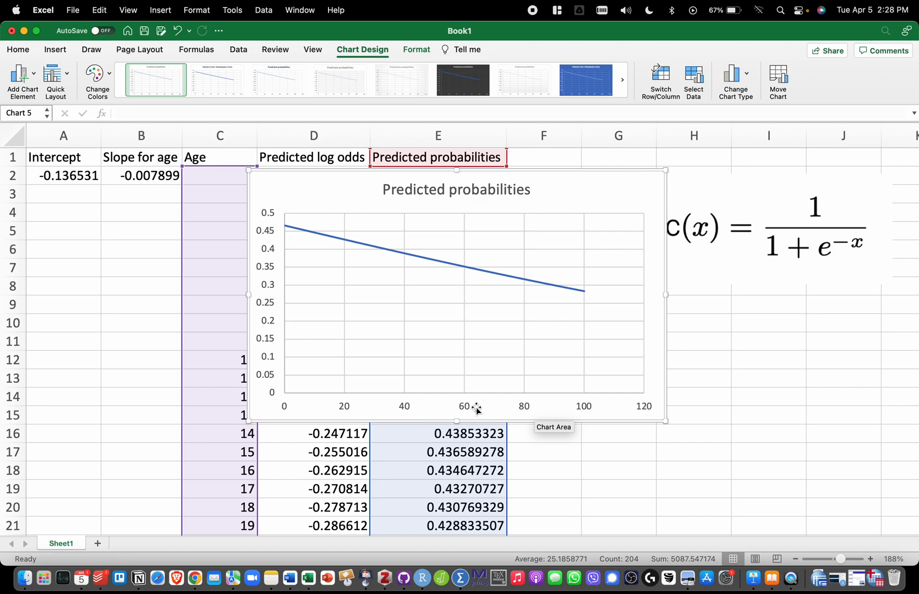
pyautogui.moveTo(419, 268)
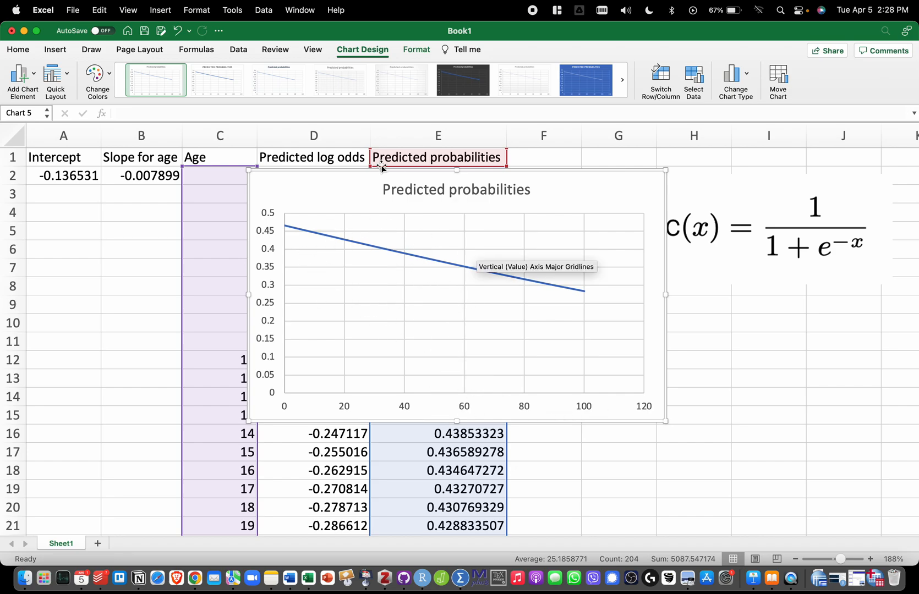
pyautogui.moveTo(370, 287)
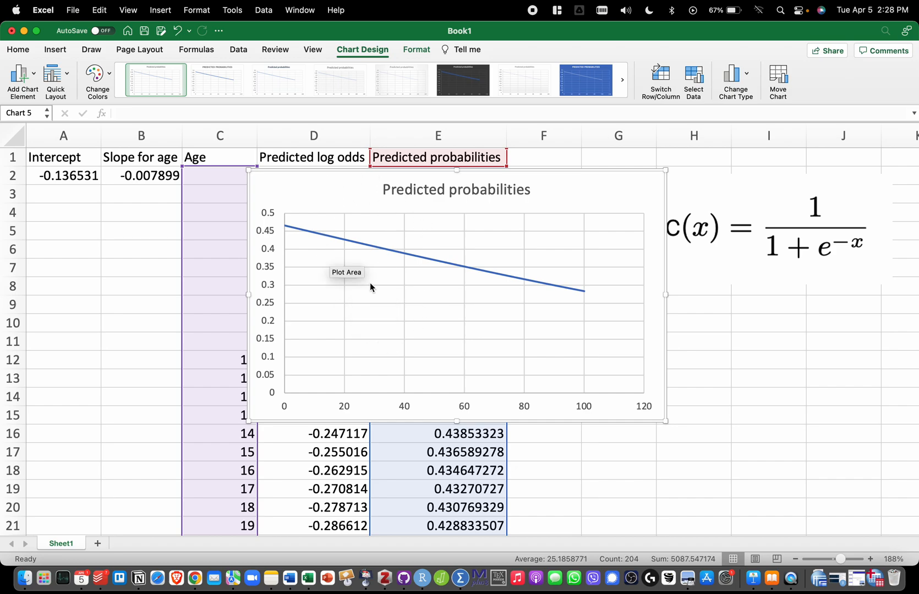
pyautogui.moveTo(332, 260)
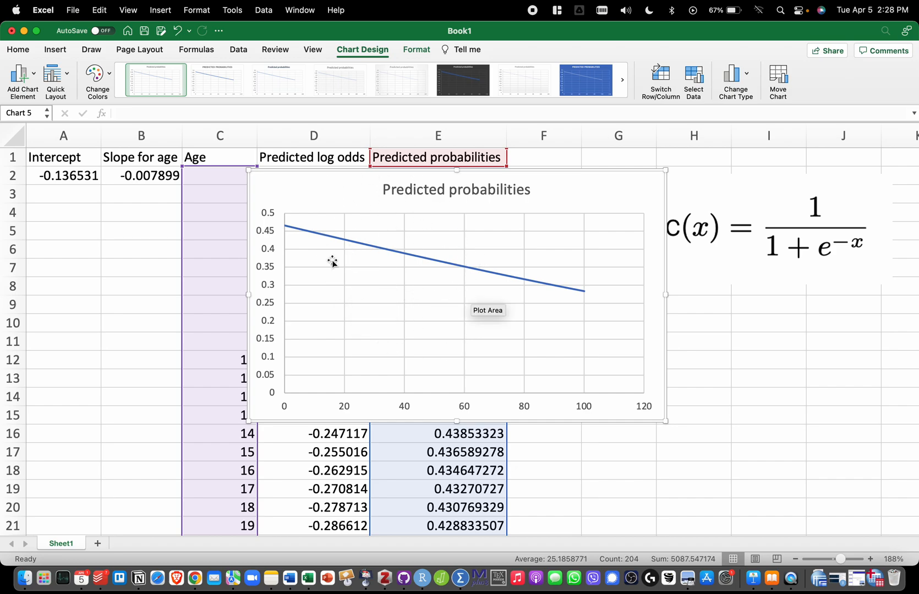
pyautogui.moveTo(429, 257)
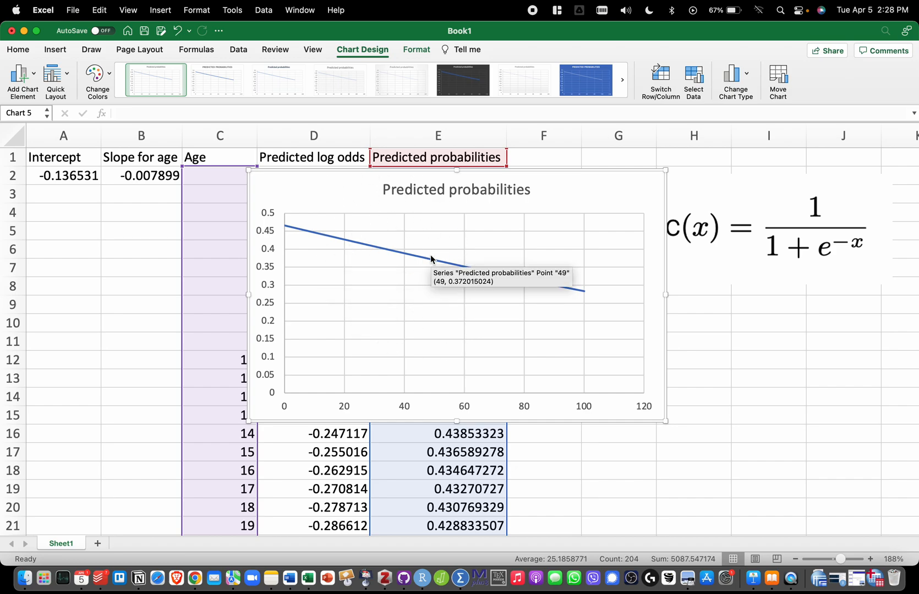
pyautogui.moveTo(160, 402)
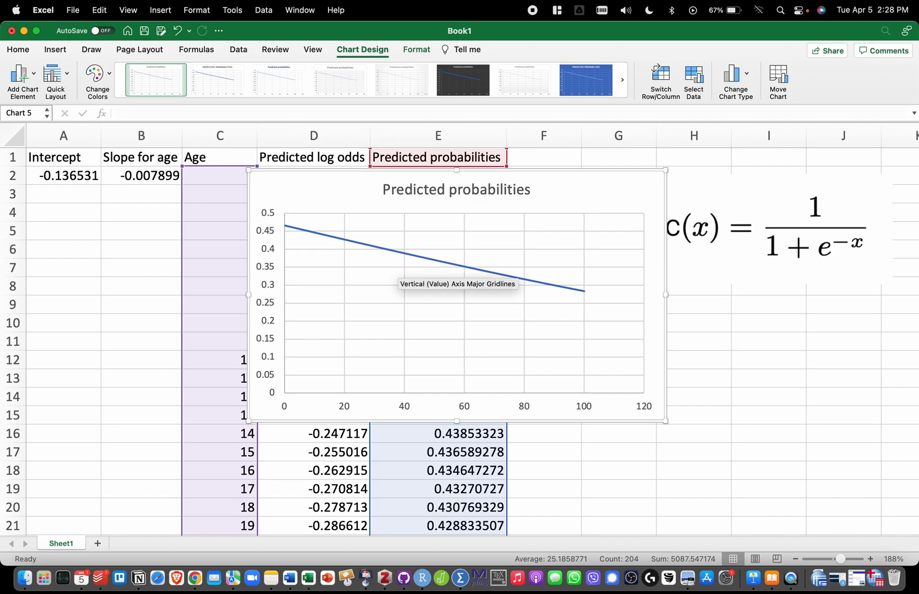
pyautogui.moveTo(391, 270)
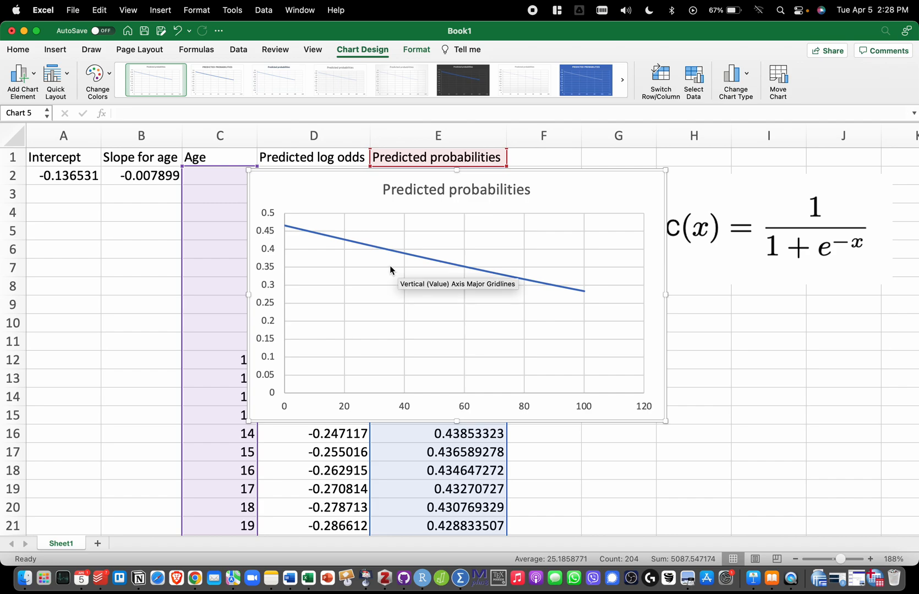
pyautogui.moveTo(303, 197)
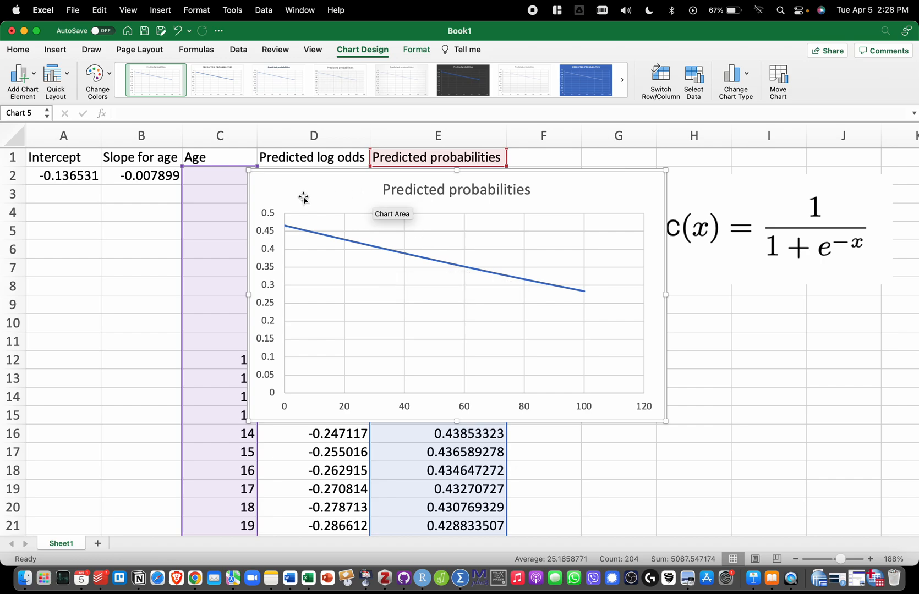